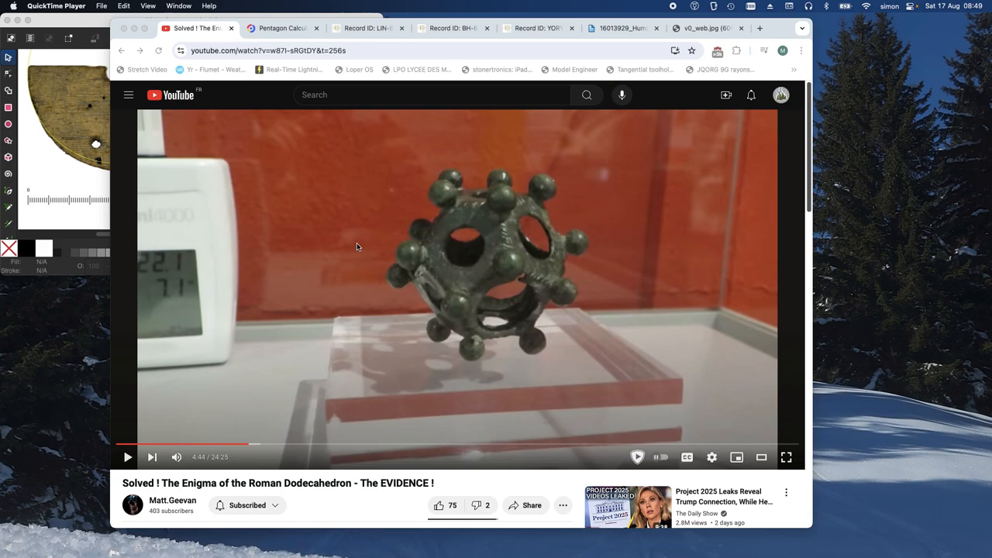
pyautogui.moveTo(551, 236)
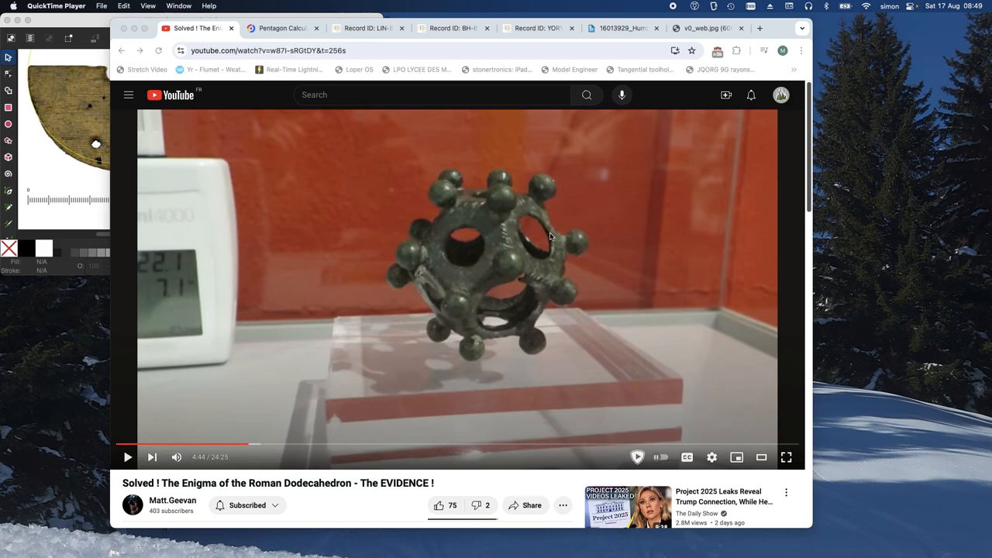
pyautogui.moveTo(587, 292)
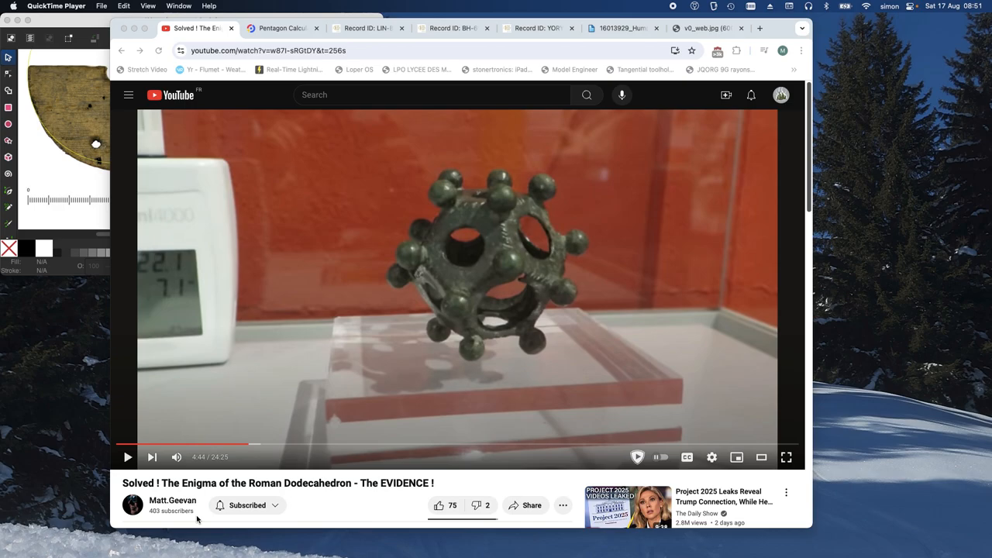
pyautogui.moveTo(491, 298)
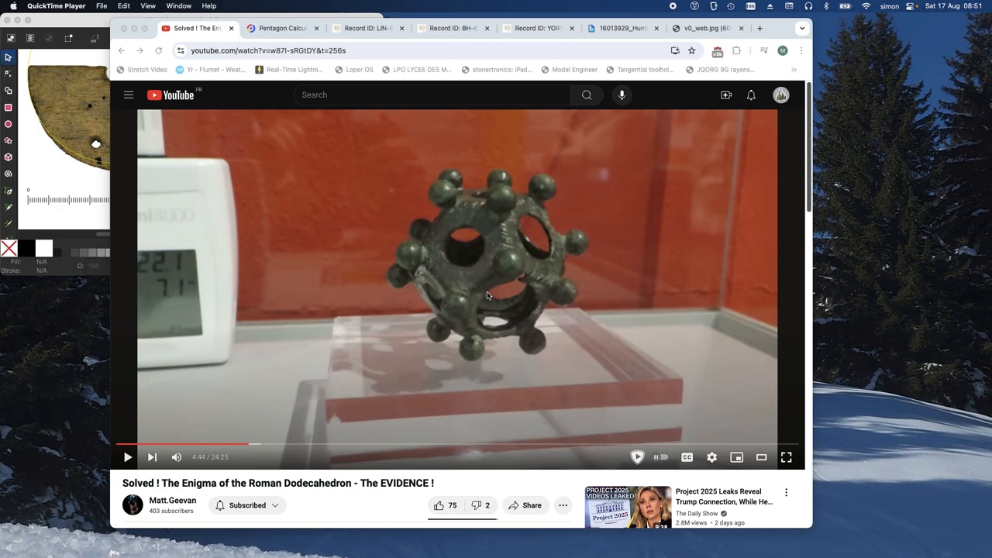
pyautogui.moveTo(480, 289)
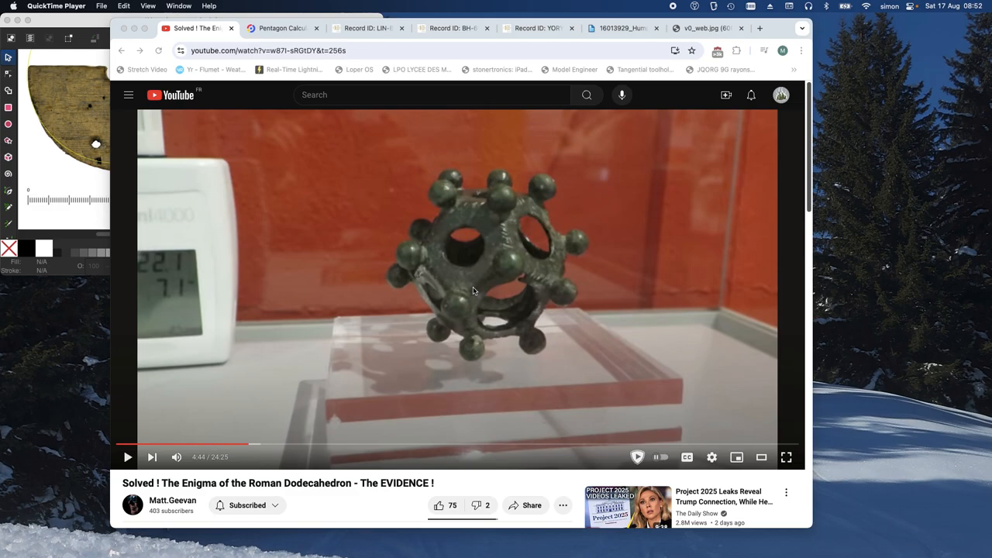
pyautogui.moveTo(397, 298)
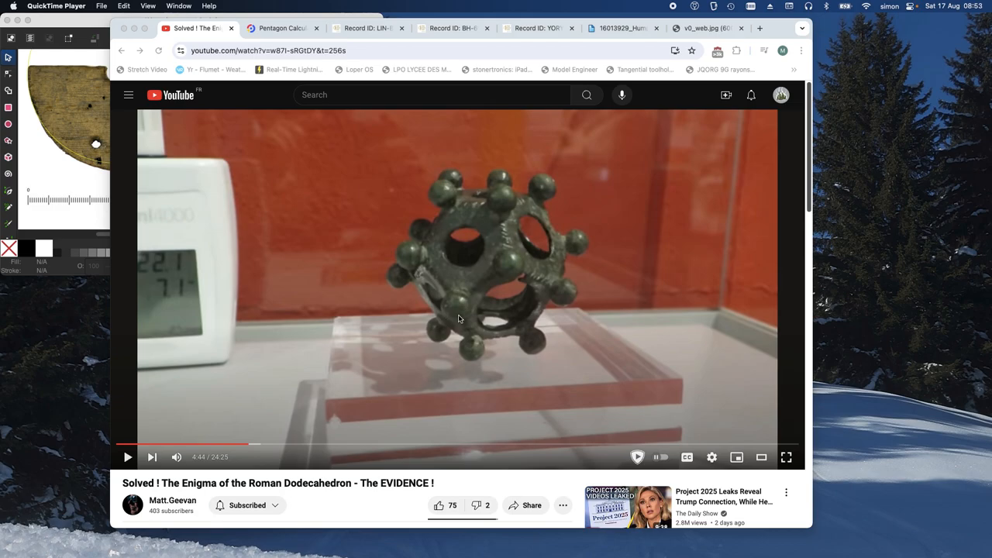
pyautogui.moveTo(628, 200)
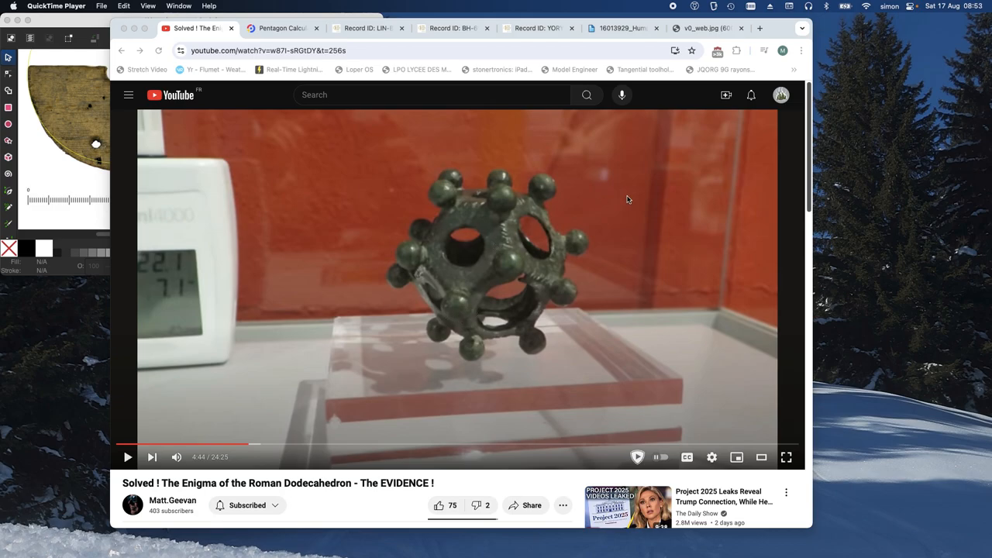
# Show the Vindolanda photo of wooden half-disc W1986-0109 with its 5 cm scale
pyautogui.click(704, 29)
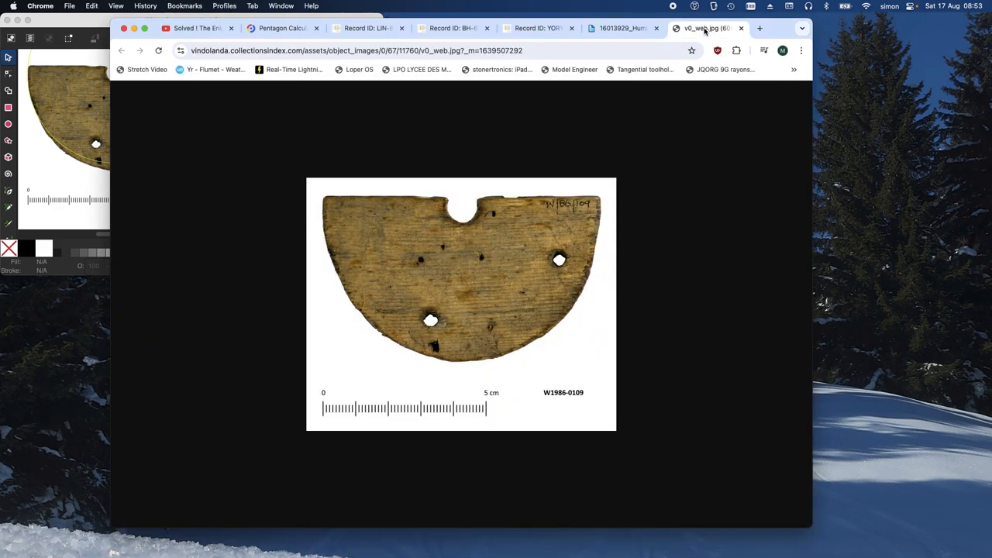
pyautogui.moveTo(704, 29)
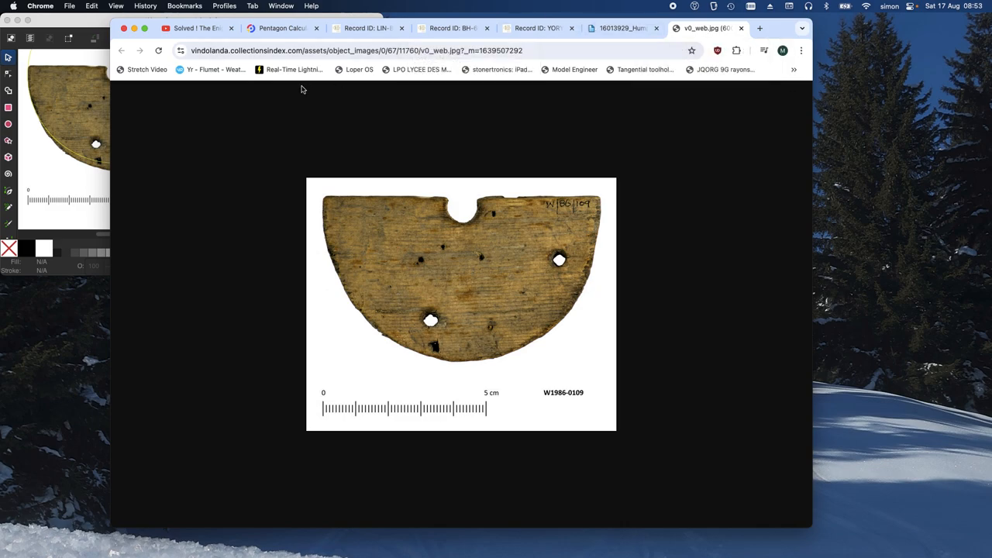
pyautogui.moveTo(105, 149)
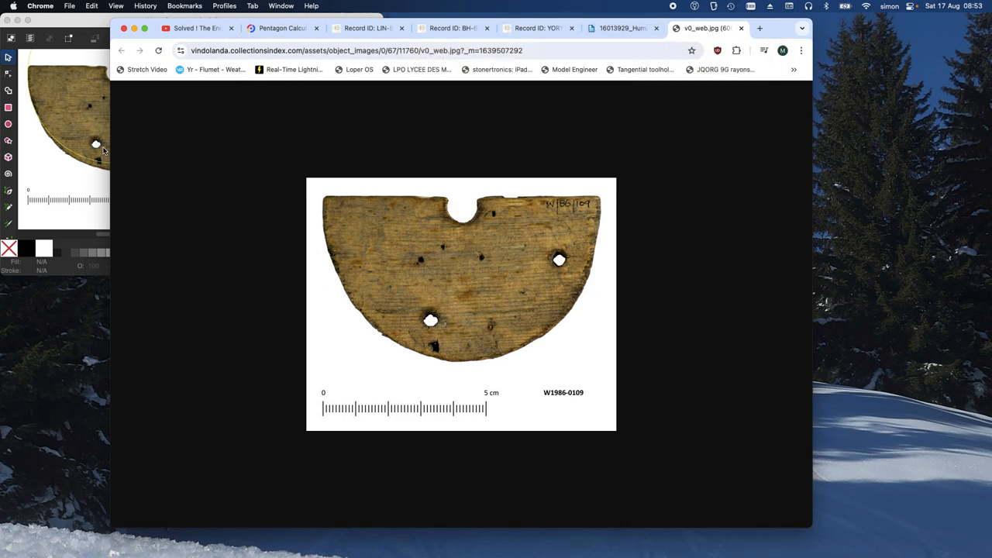
pyautogui.moveTo(494, 276)
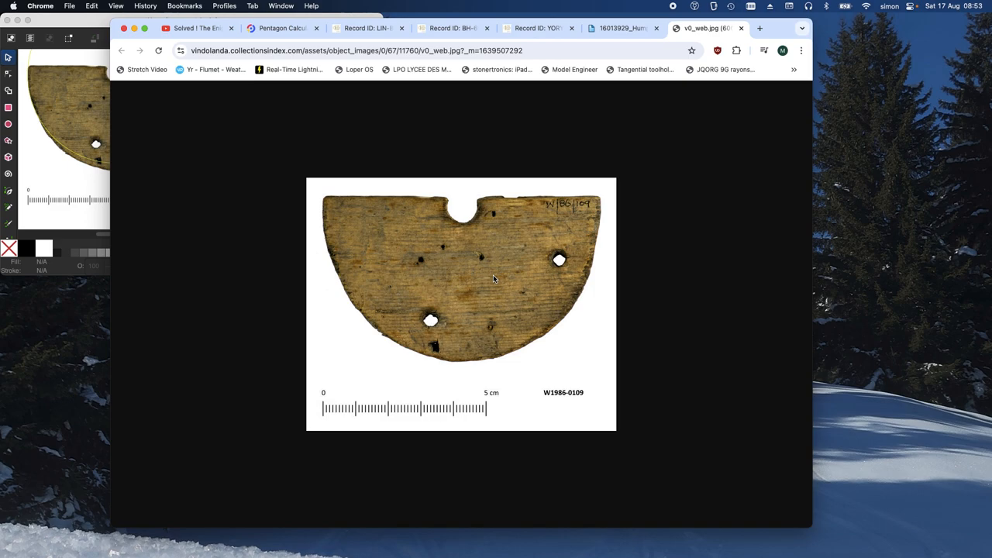
pyautogui.moveTo(438, 324)
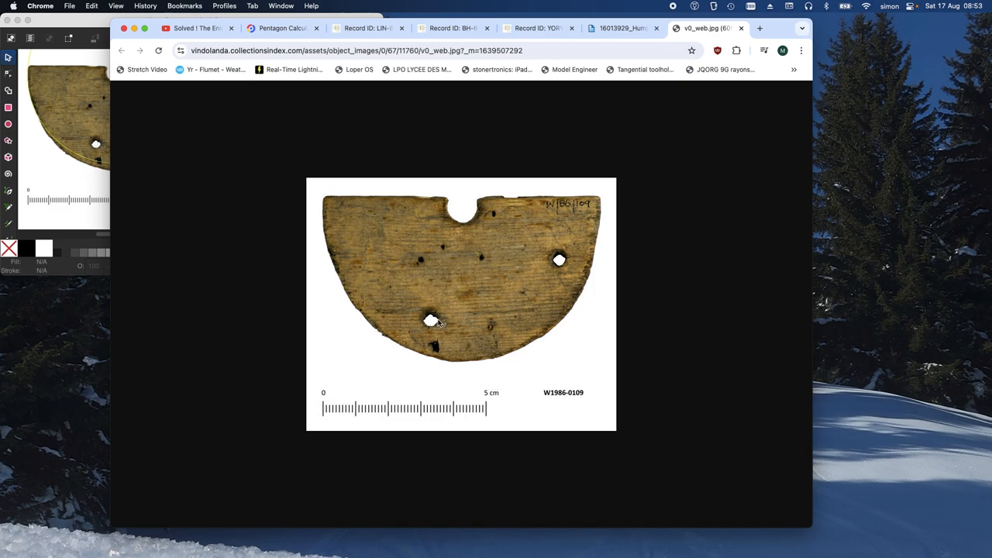
pyautogui.moveTo(467, 315)
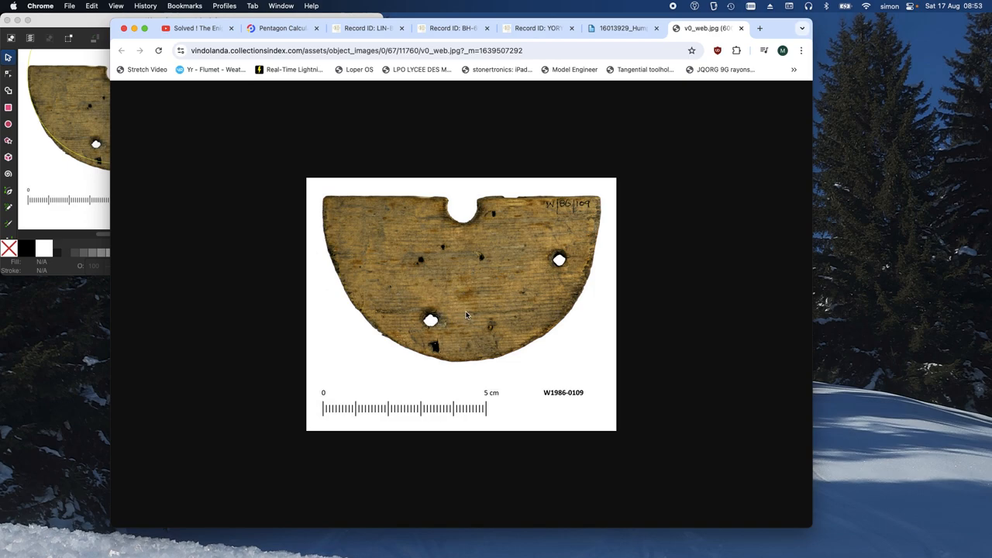
pyautogui.moveTo(466, 203)
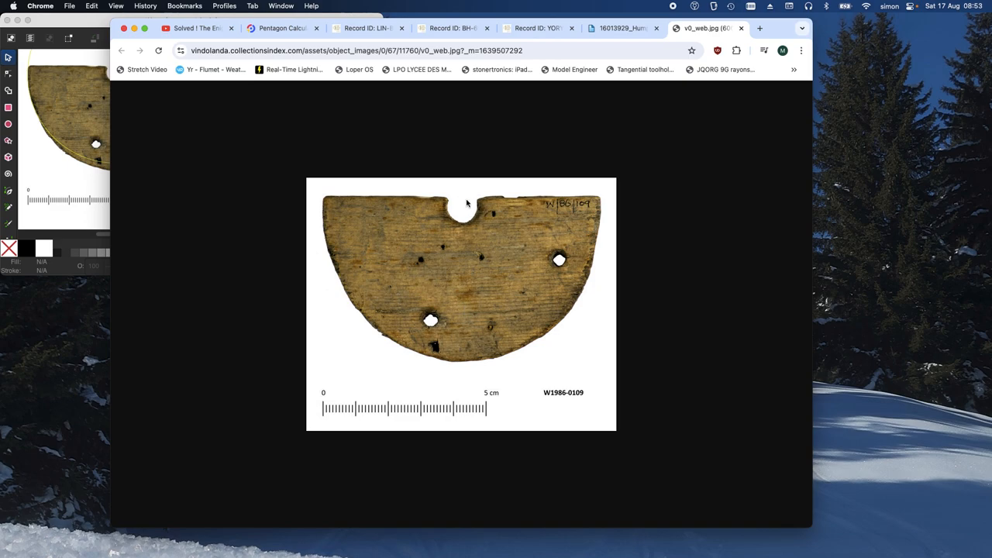
pyautogui.moveTo(465, 217)
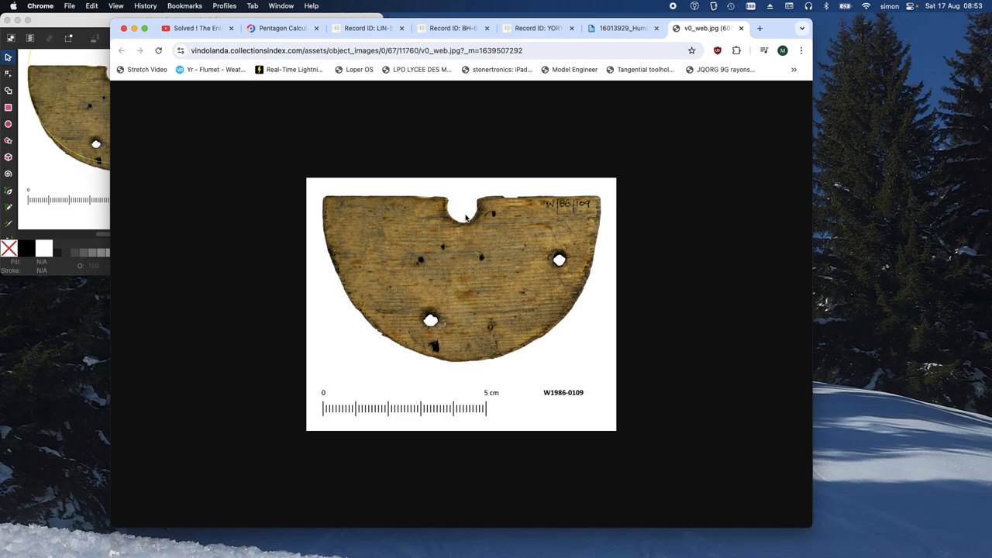
pyautogui.moveTo(551, 263)
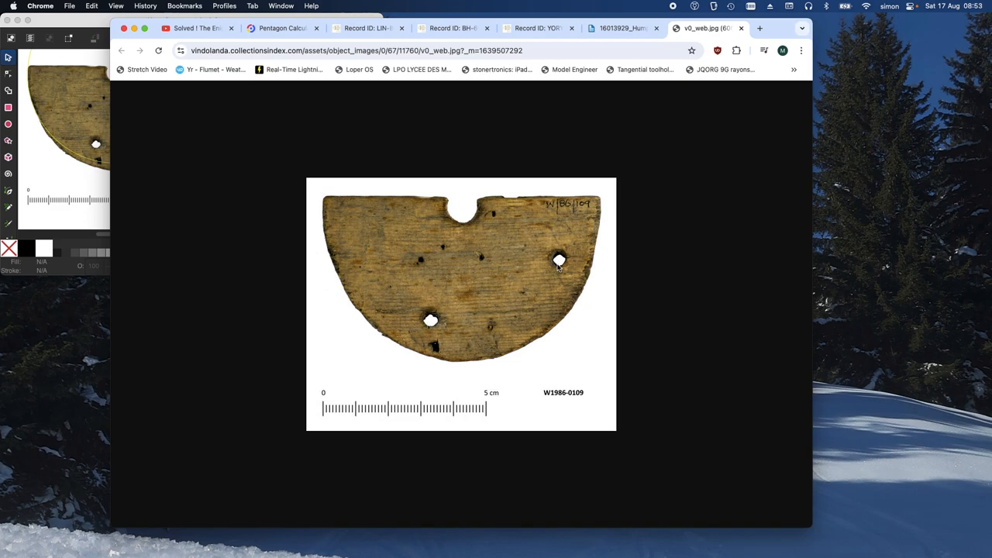
pyautogui.moveTo(525, 290)
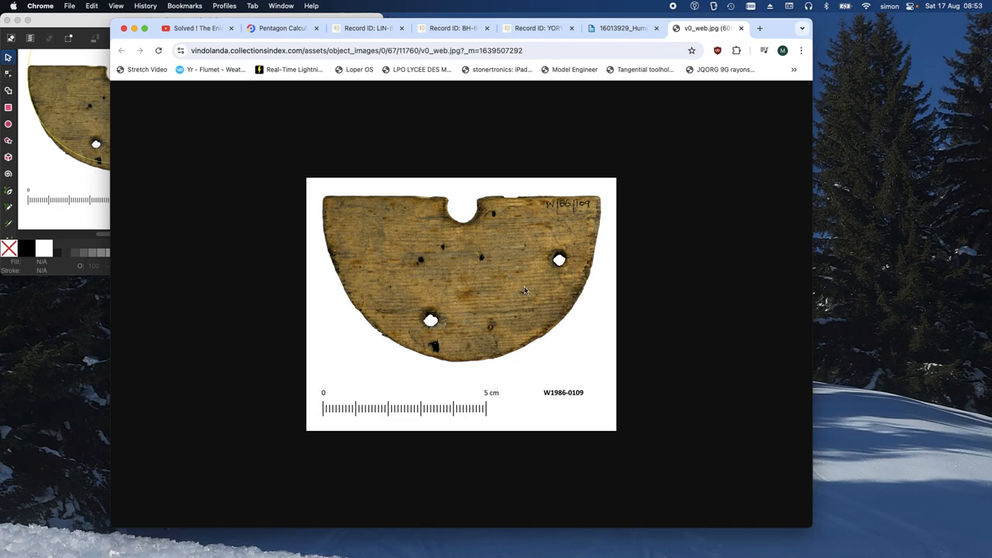
pyautogui.moveTo(559, 264)
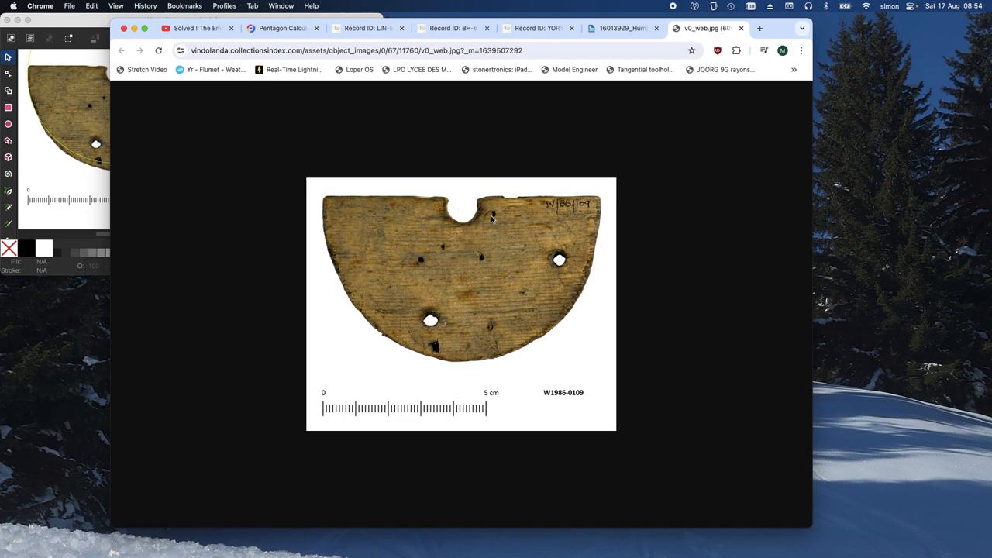
pyautogui.moveTo(466, 215)
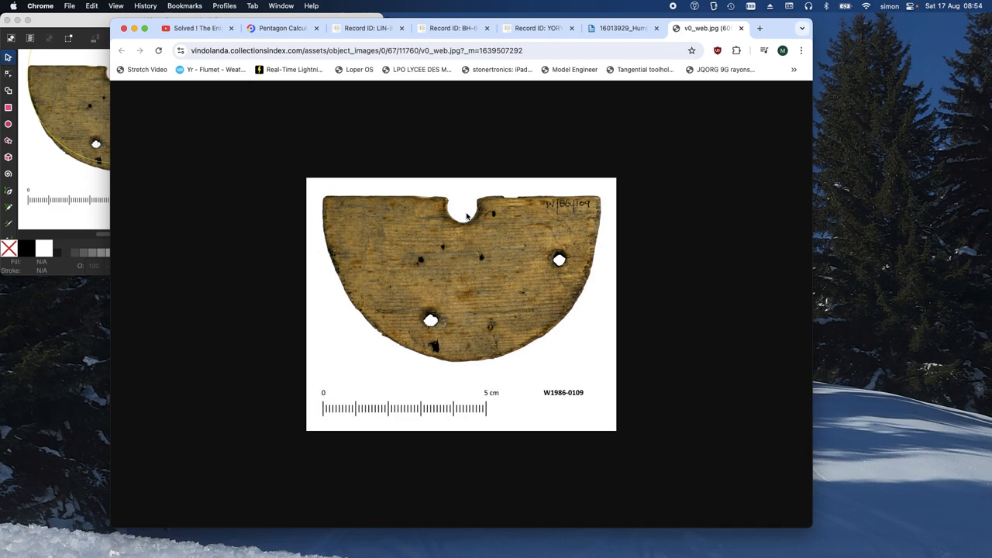
pyautogui.moveTo(414, 258)
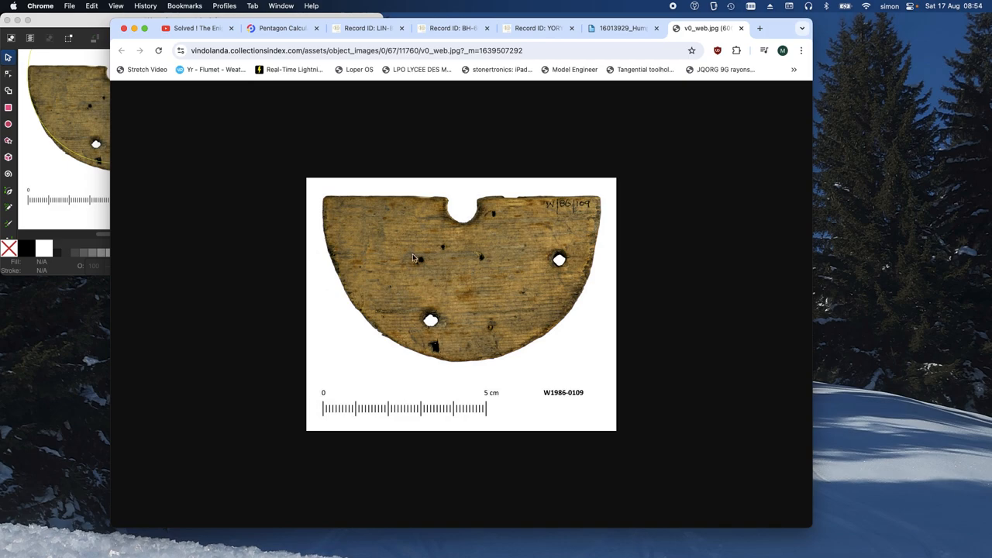
pyautogui.moveTo(461, 413)
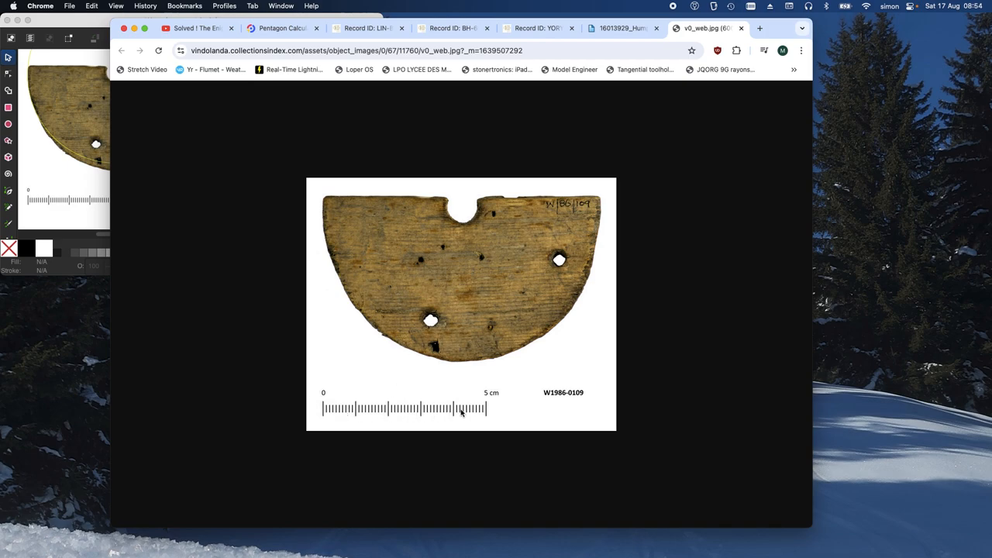
pyautogui.moveTo(540, 367)
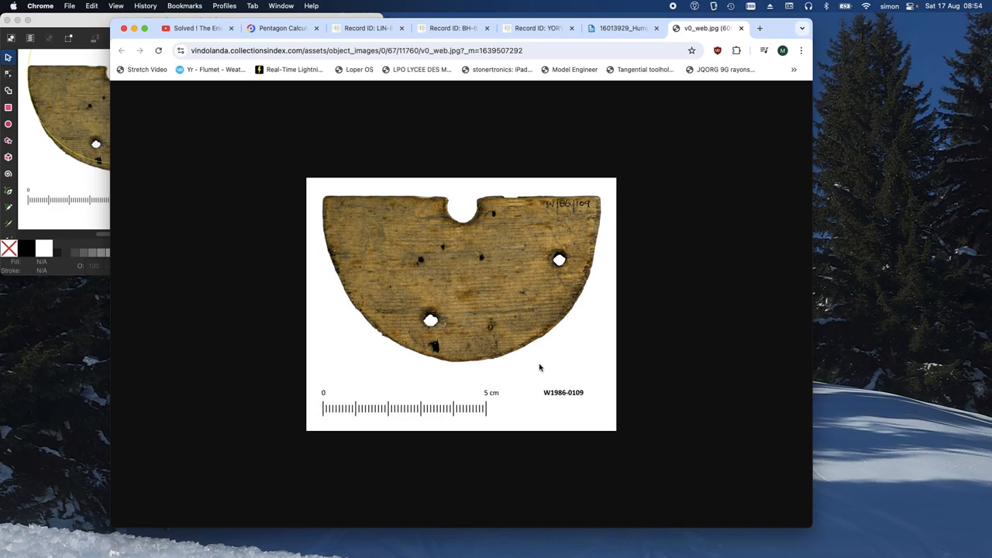
pyautogui.moveTo(528, 272)
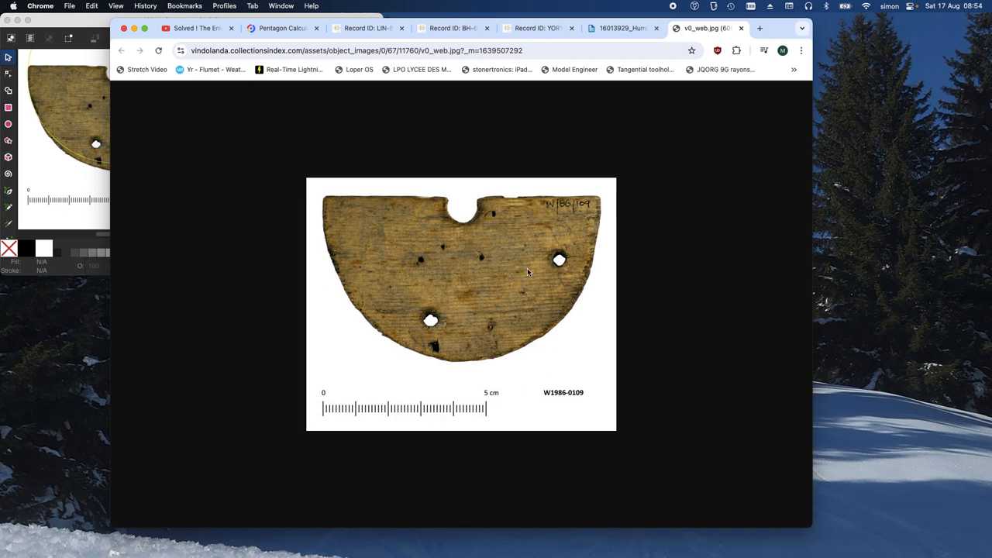
pyautogui.moveTo(57, 185)
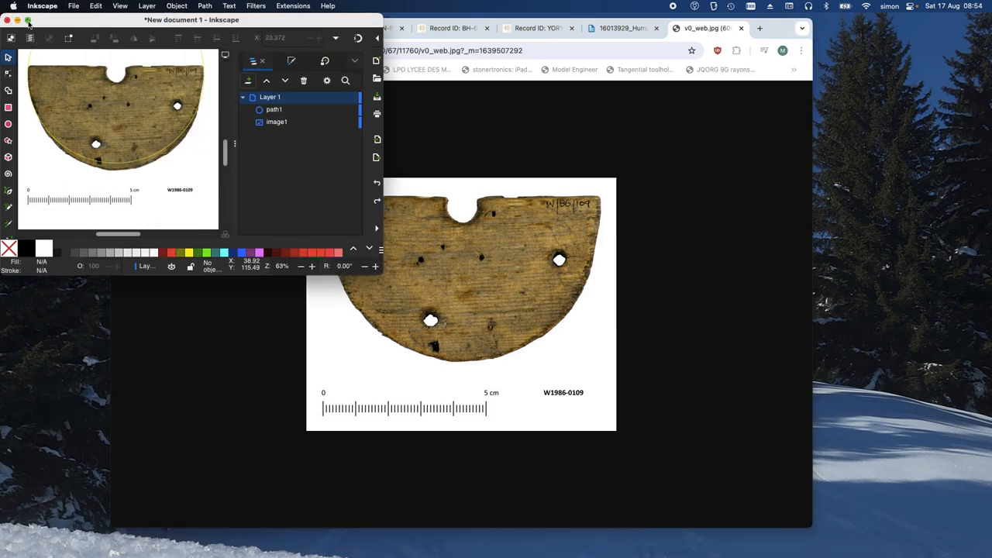
# Enlarge the drawing window and draw a yellow-stroked, unfilled circle over the disc's curved rim
pyautogui.click(30, 21)
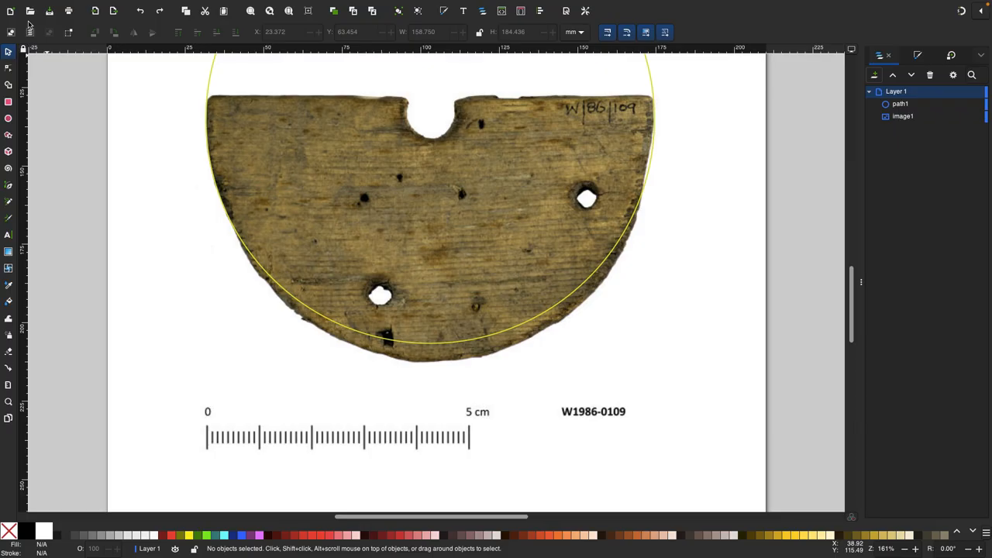
pyautogui.moveTo(210, 85)
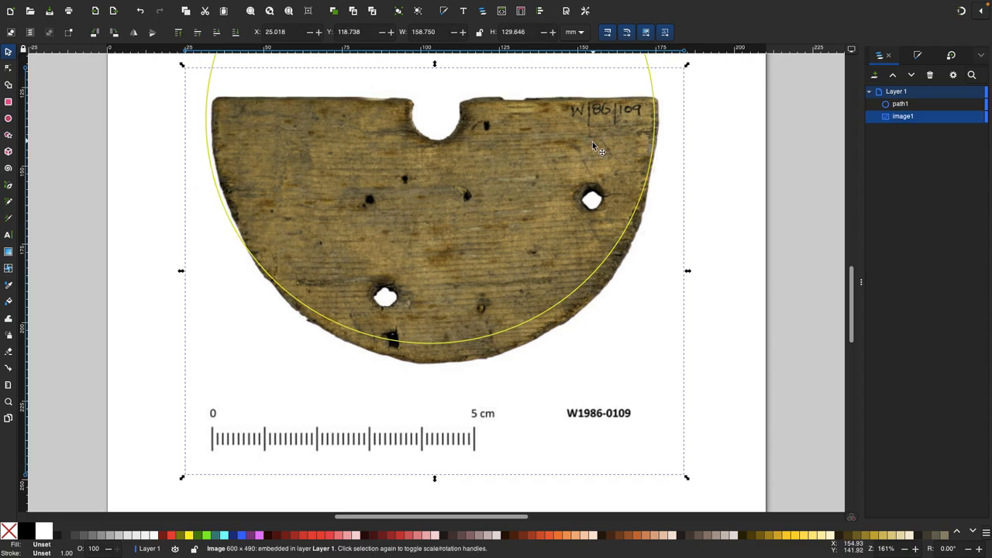
pyautogui.moveTo(593, 147); pyautogui.dragTo(643, 269)
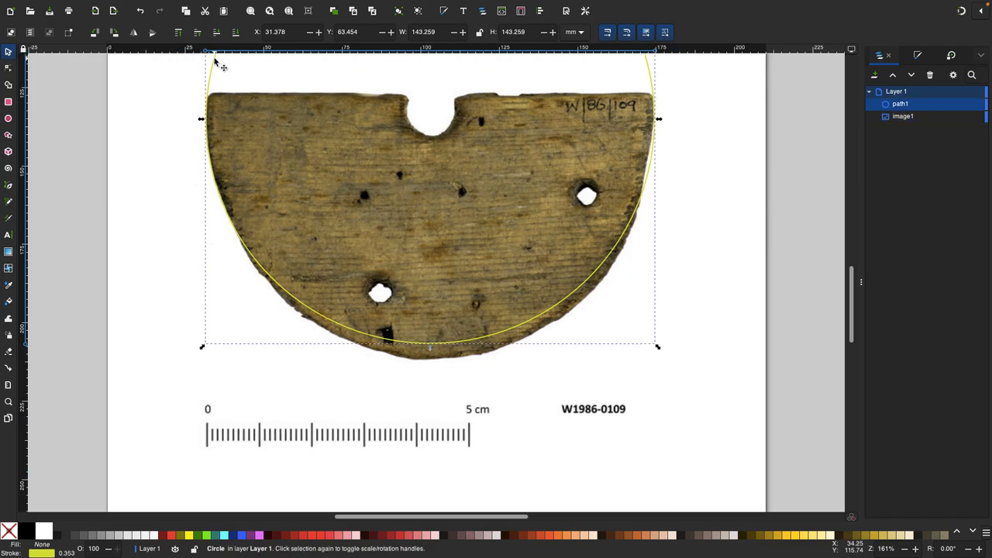
pyautogui.moveTo(436, 125)
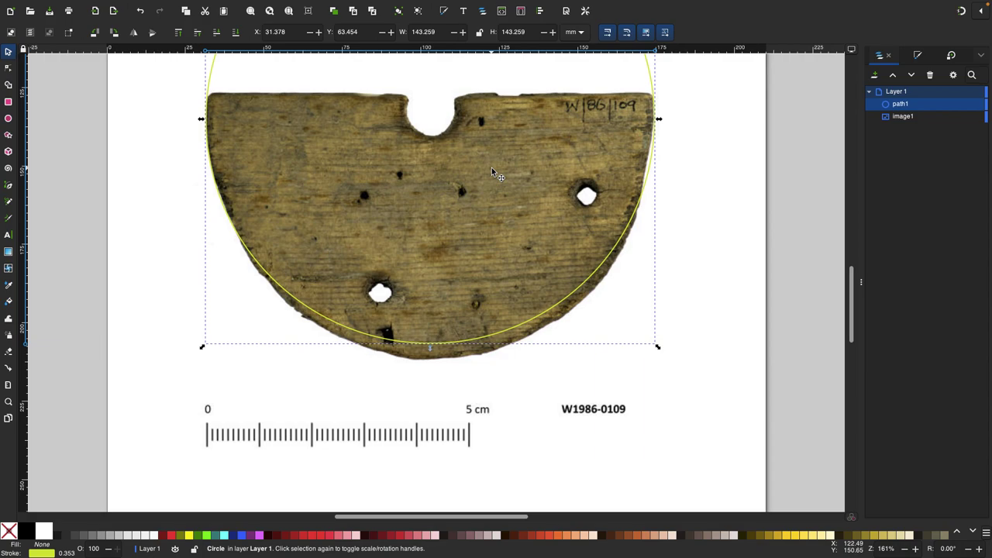
pyautogui.moveTo(530, 123)
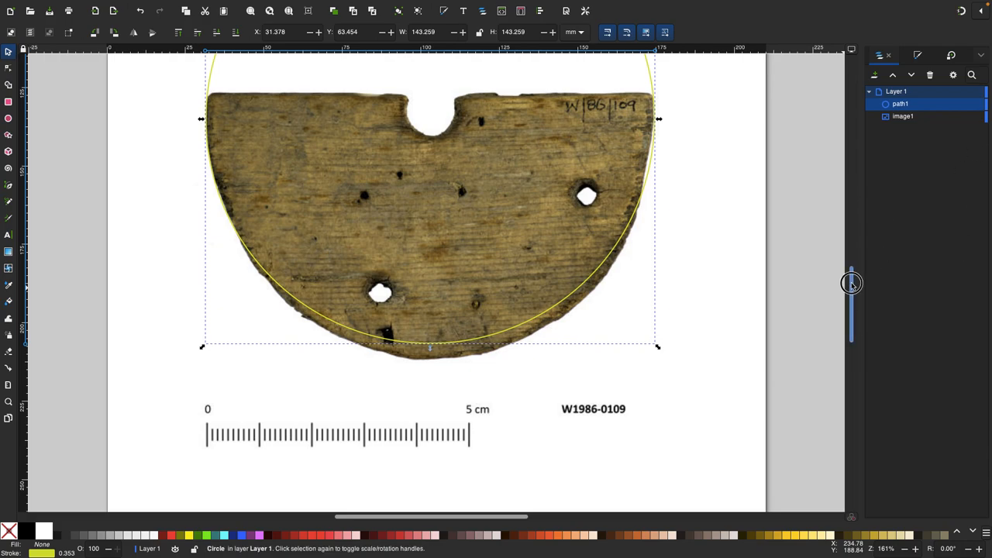
pyautogui.scroll(-3)
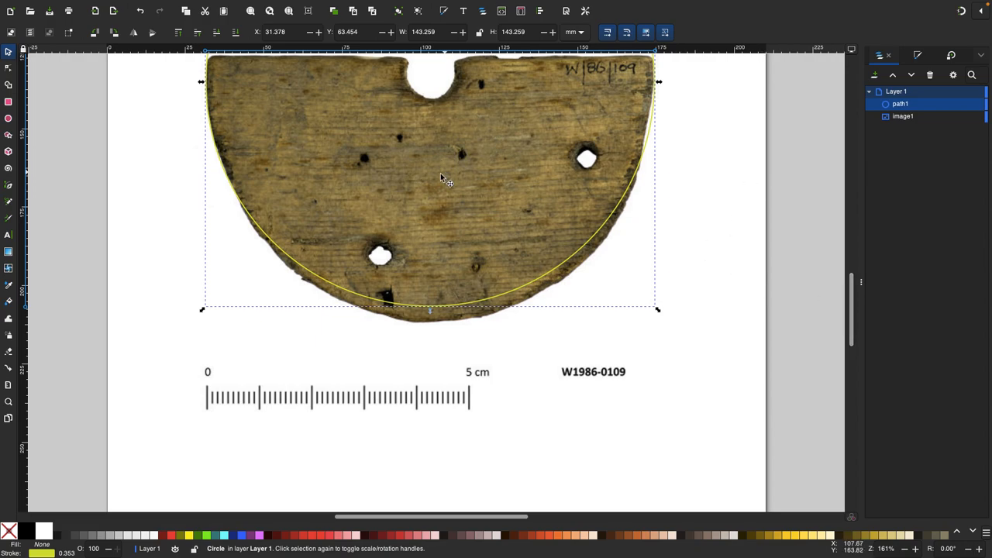
pyautogui.moveTo(759, 303)
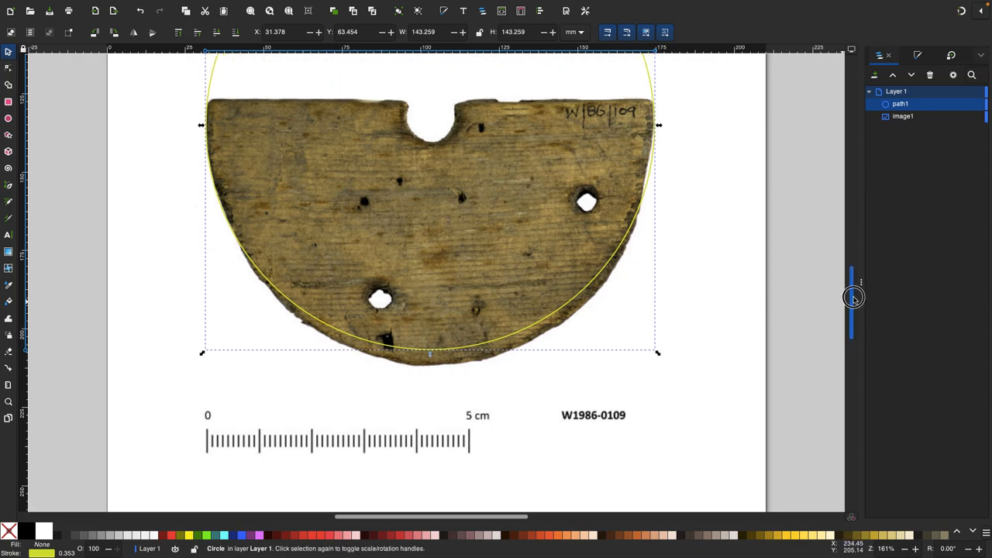
pyautogui.moveTo(854, 300)
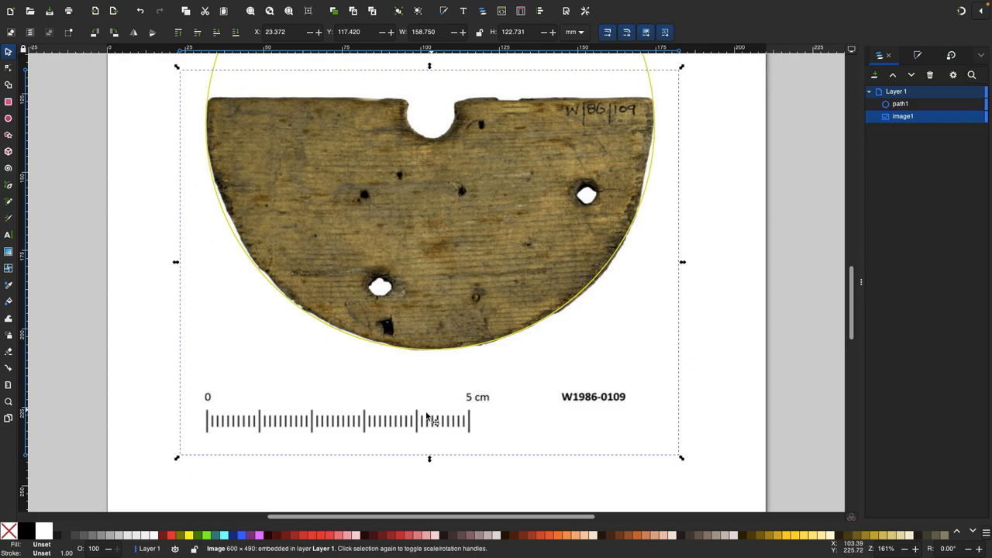
pyautogui.moveTo(233, 419)
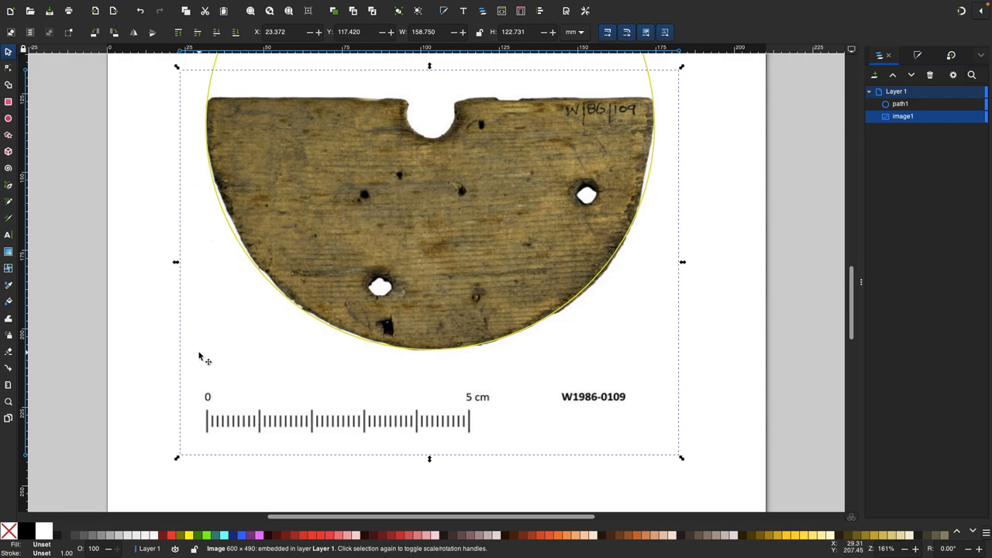
pyautogui.moveTo(347, 265)
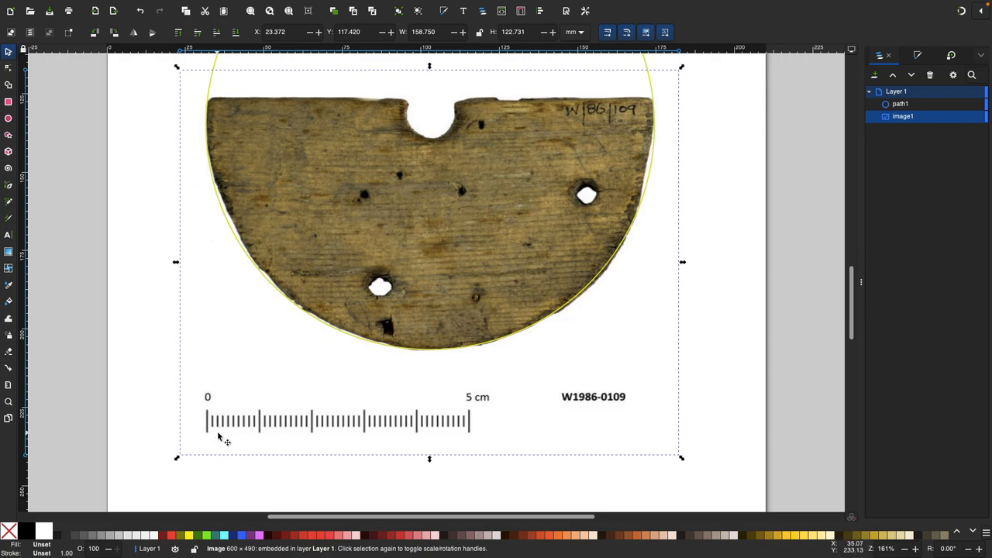
pyautogui.moveTo(348, 416)
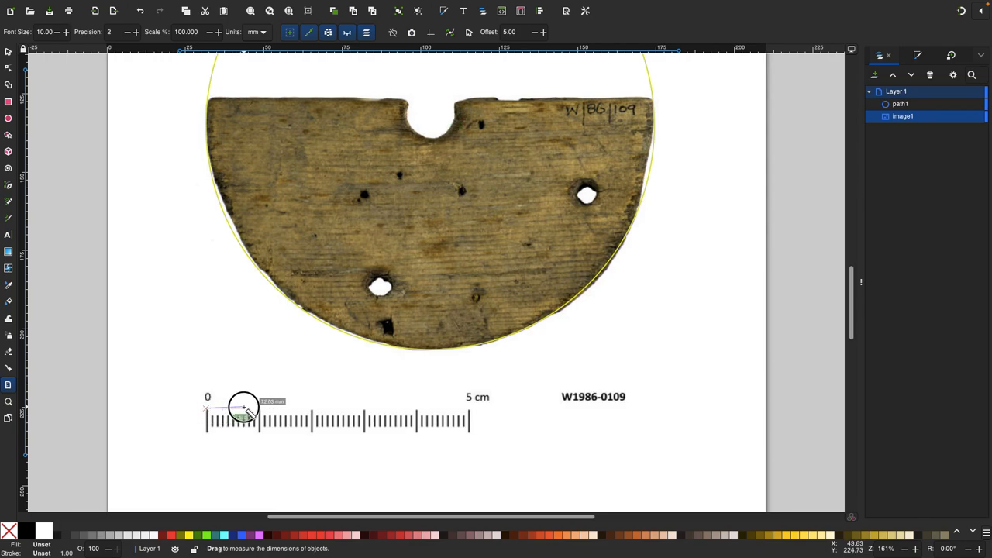
# Measure the first scale-bar centimetre, reading about 15 mm
pyautogui.moveTo(245, 407); pyautogui.dragTo(256, 407)
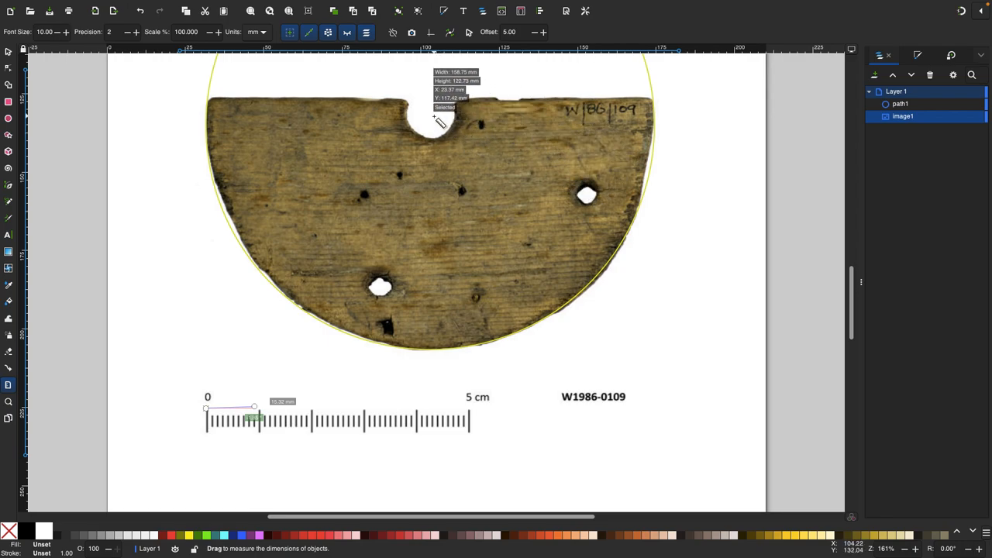
# Measure from the notch centre to the right-hand and lower holes, about 55 mm
pyautogui.moveTo(431, 117); pyautogui.dragTo(587, 192)
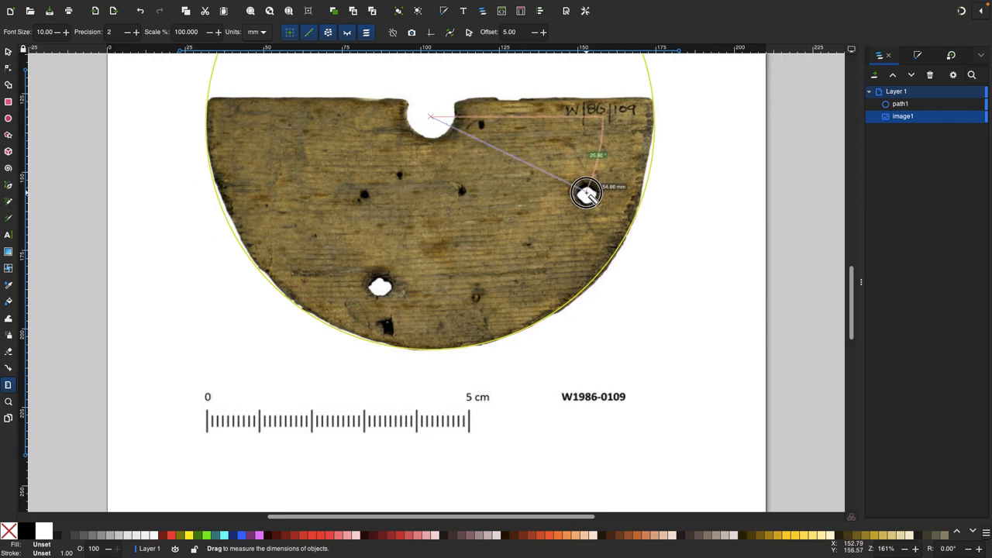
pyautogui.moveTo(586, 192); pyautogui.dragTo(454, 278)
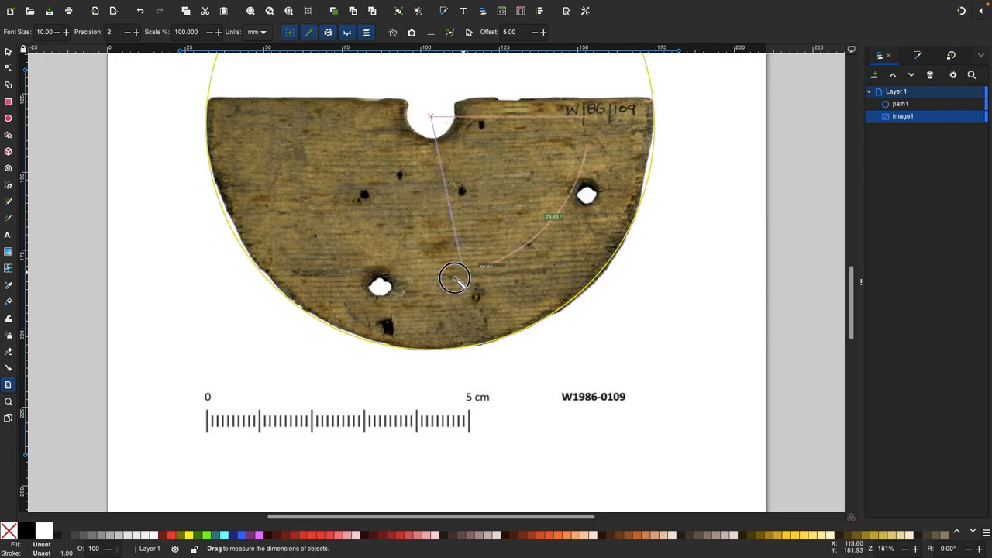
pyautogui.moveTo(455, 278); pyautogui.dragTo(378, 287)
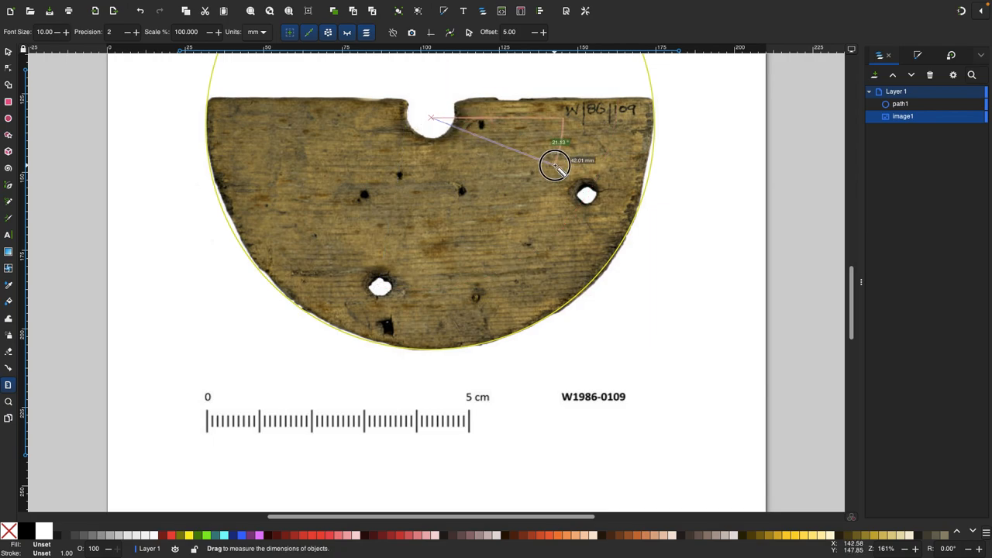
pyautogui.moveTo(554, 165); pyautogui.dragTo(587, 194)
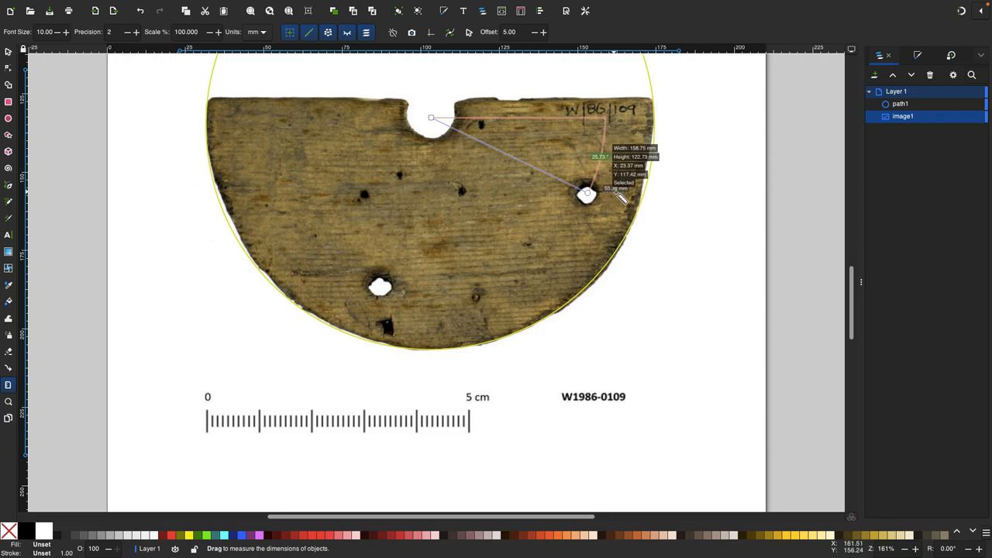
pyautogui.moveTo(609, 204)
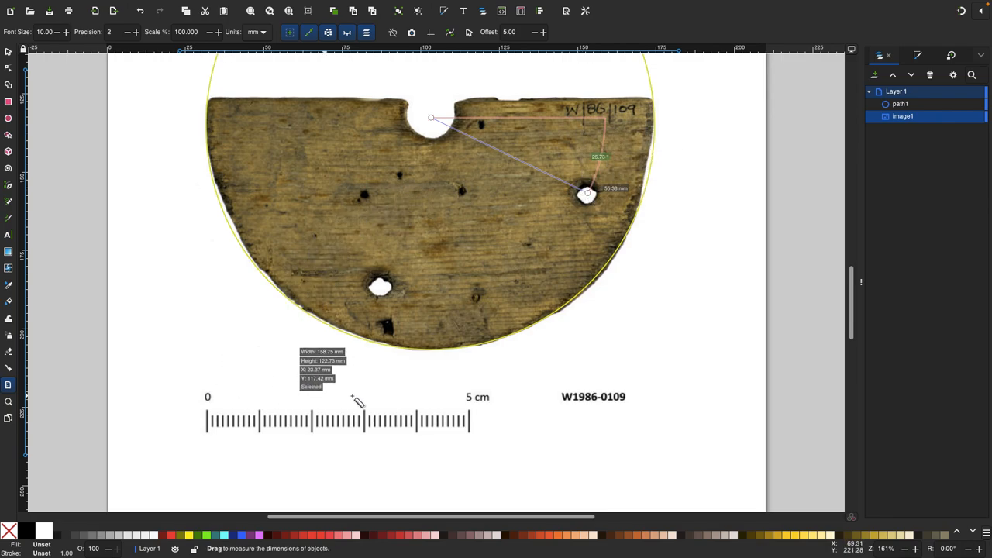
pyautogui.moveTo(586, 140)
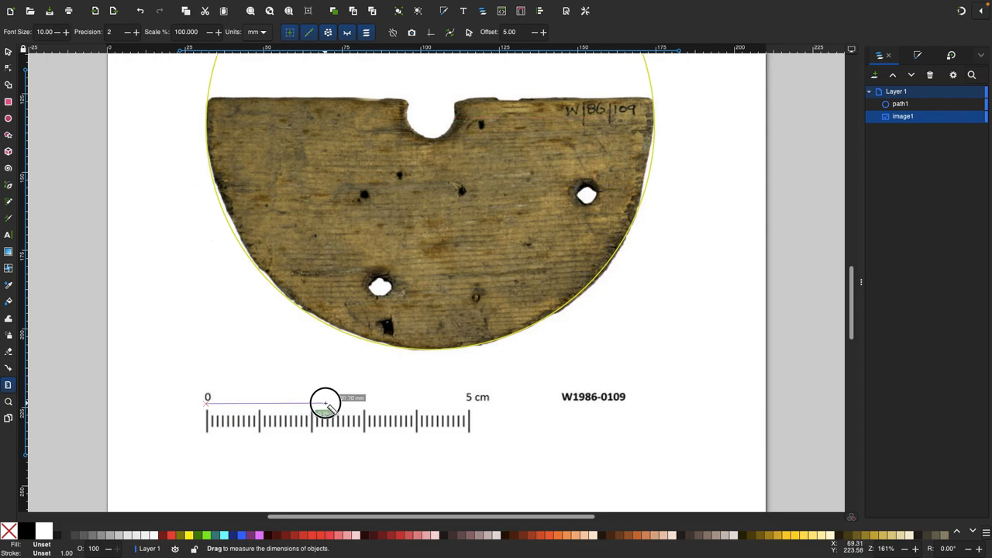
# Lay a matching ~55 mm measurement along the scale bar from zero, past the 3 cm mark
pyautogui.moveTo(325, 404); pyautogui.dragTo(353, 404)
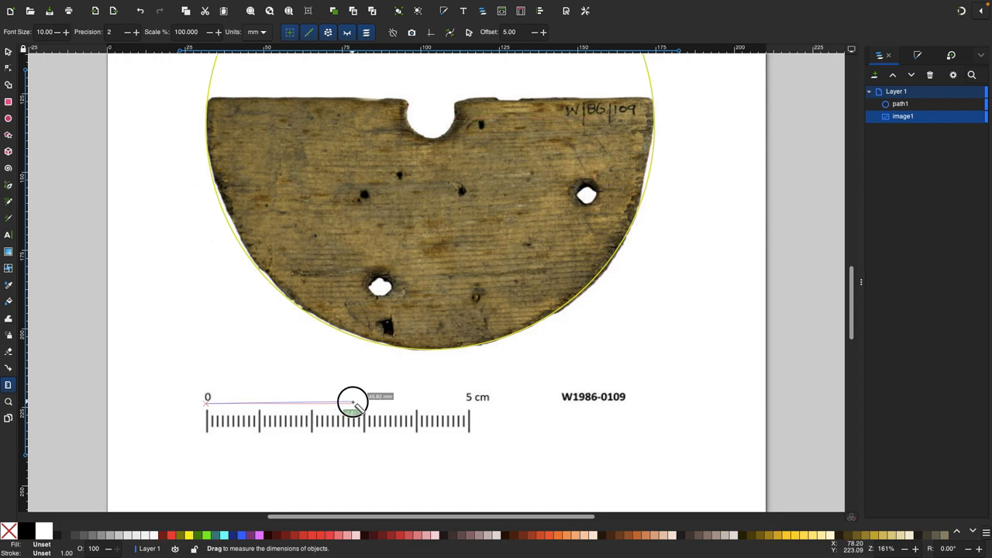
pyautogui.moveTo(352, 401); pyautogui.dragTo(373, 402)
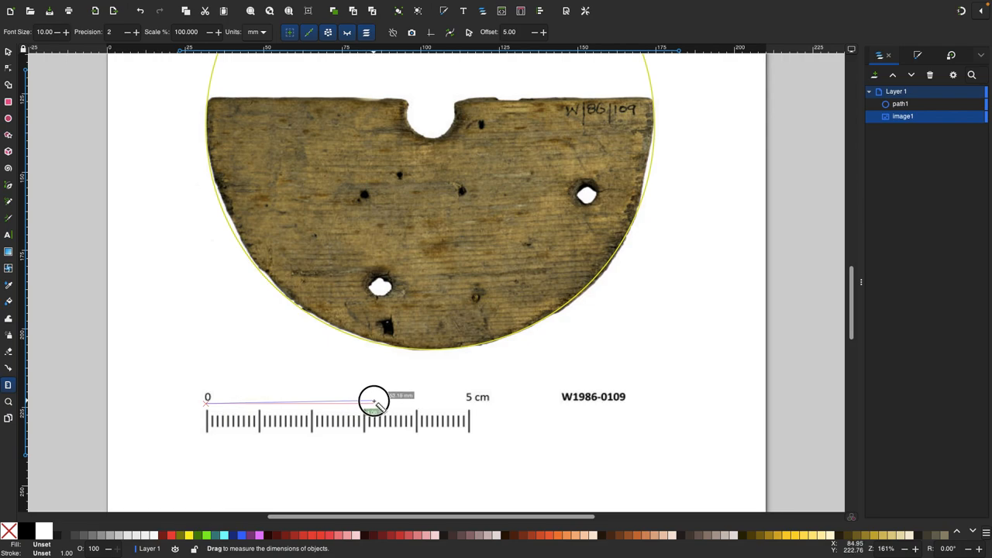
pyautogui.moveTo(374, 401); pyautogui.dragTo(382, 401)
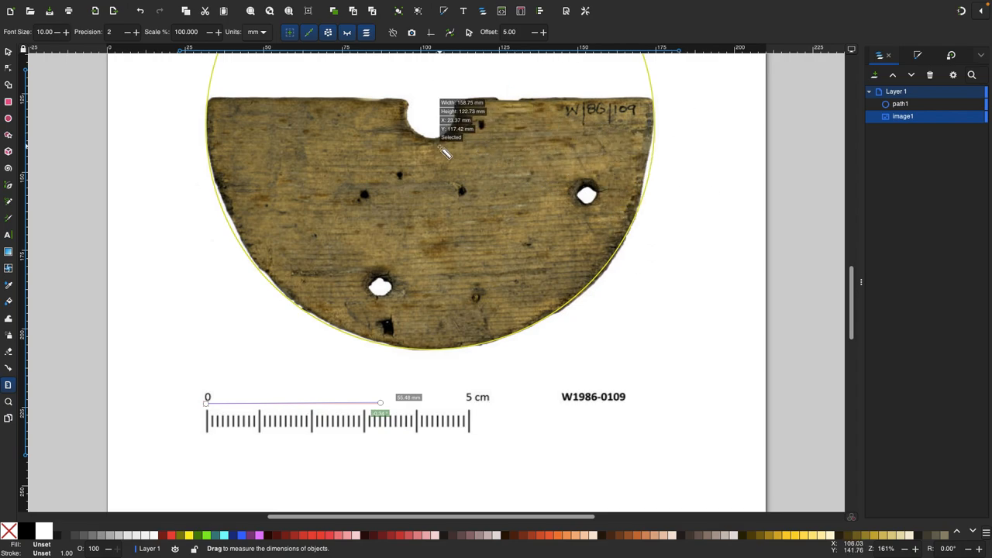
pyautogui.moveTo(567, 199)
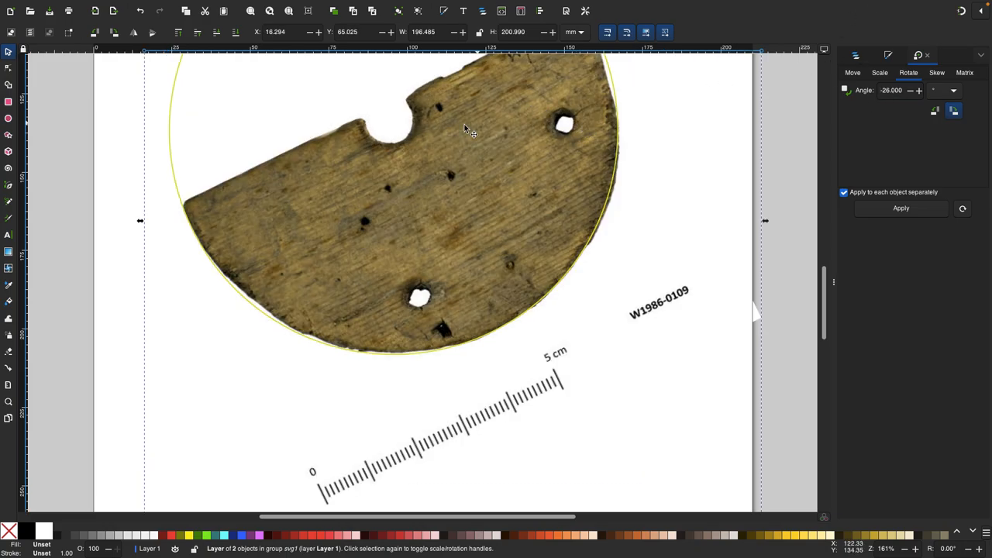
# Measure the angle at the notch between the right-hand and lower holes, about 80 degrees at 57 mm
pyautogui.moveTo(192, 402); pyautogui.dragTo(367, 402)
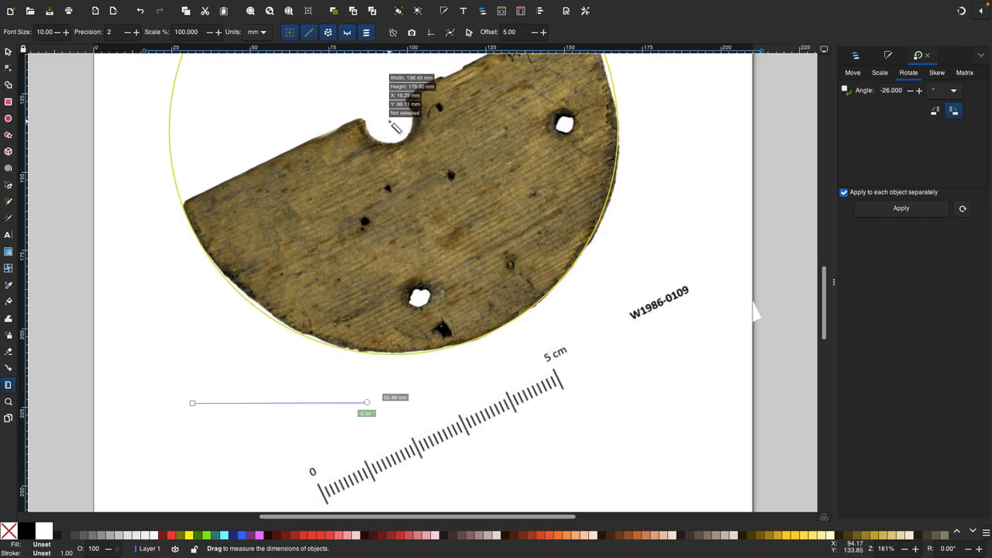
pyautogui.moveTo(390, 121); pyautogui.dragTo(564, 125)
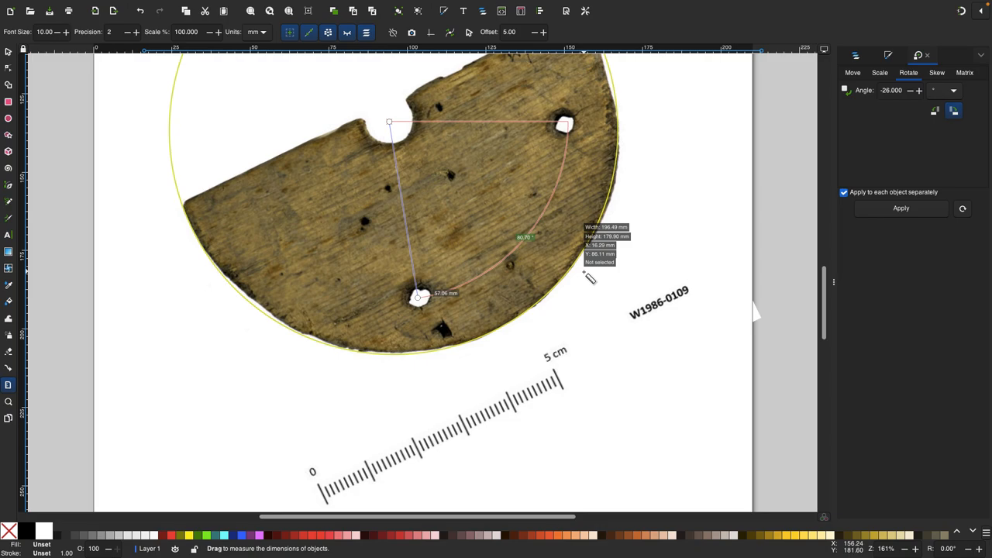
pyautogui.moveTo(533, 295)
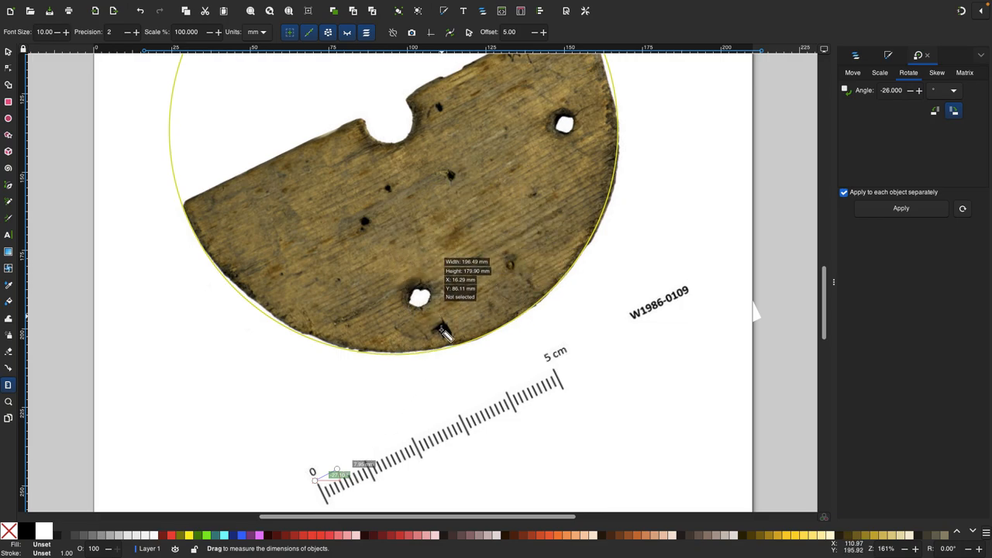
pyautogui.moveTo(490, 314)
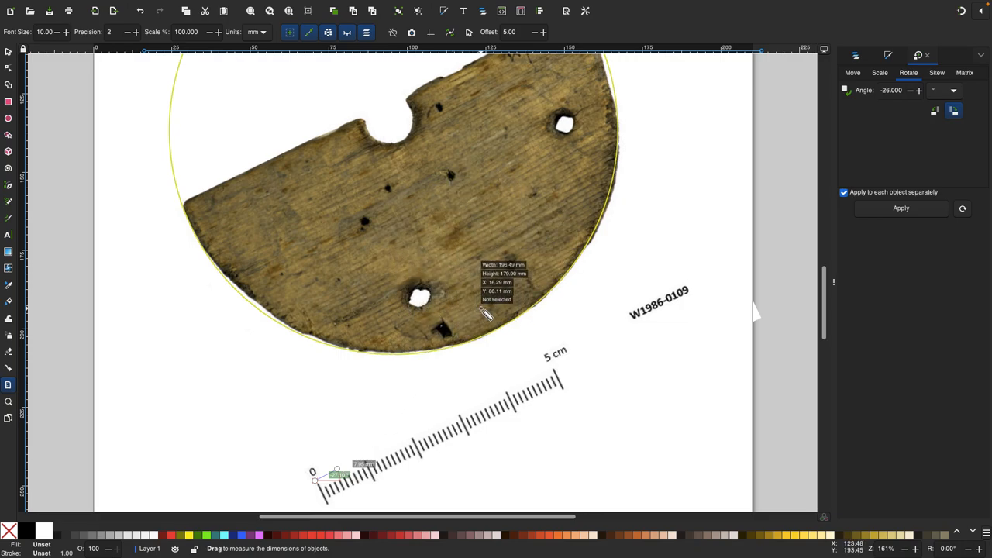
pyautogui.moveTo(403, 146)
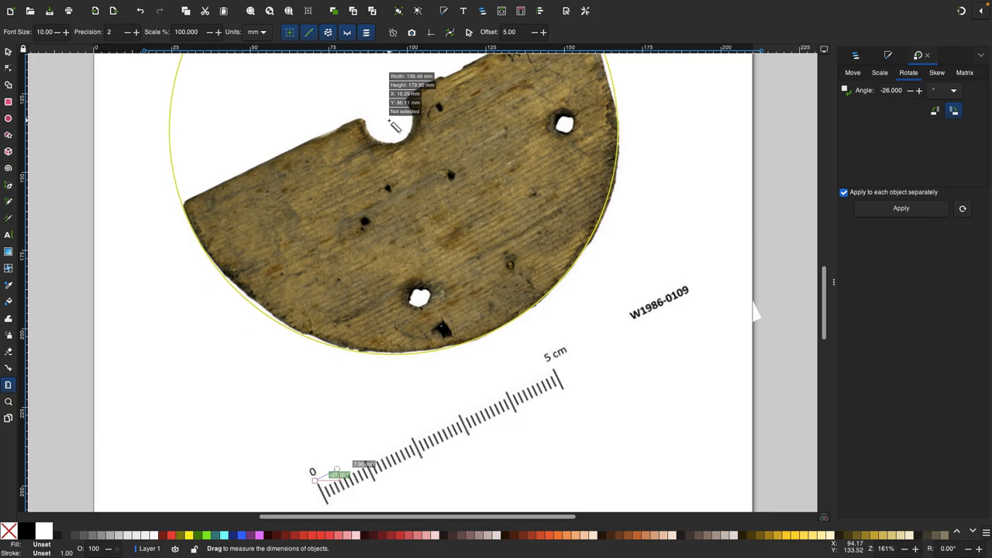
pyautogui.moveTo(182, 96)
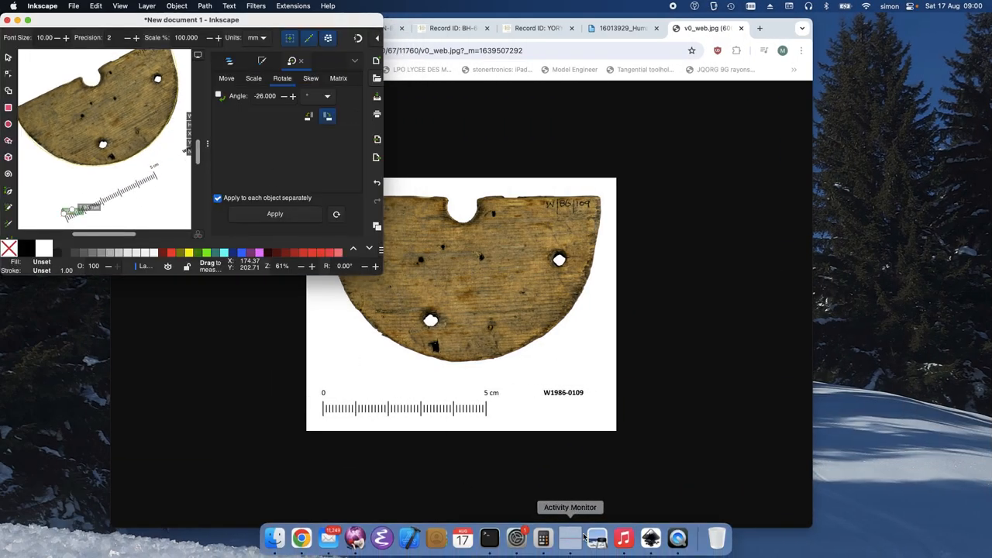
# Launch Calculator, clear it, and restore the previous value 47.85
pyautogui.click(544, 536)
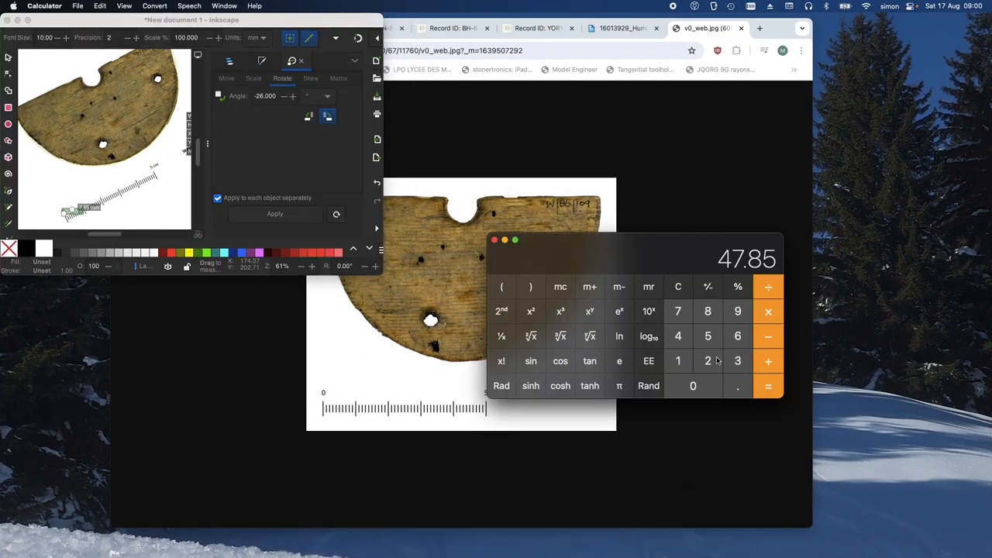
pyautogui.click(678, 287)
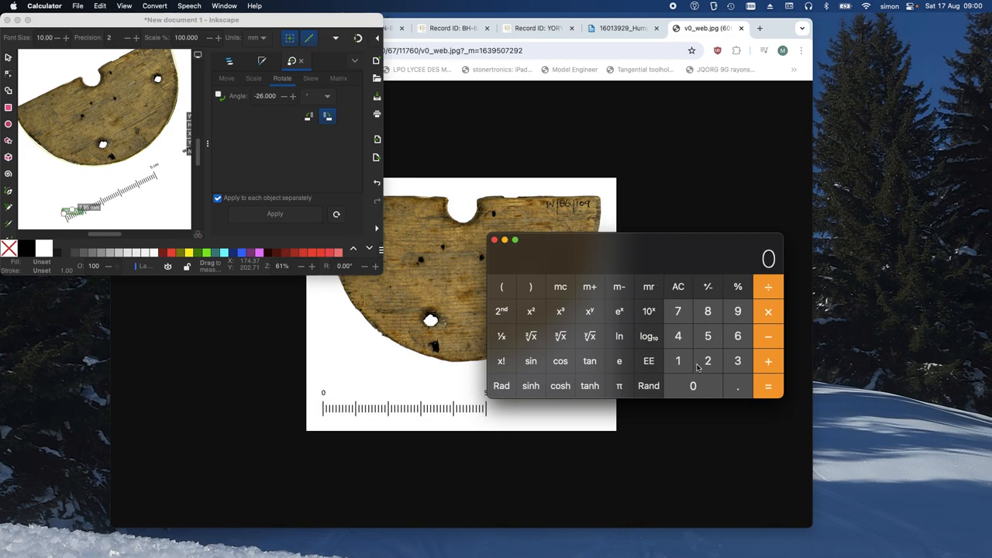
pyautogui.click(738, 361)
pyautogui.write('47.85')
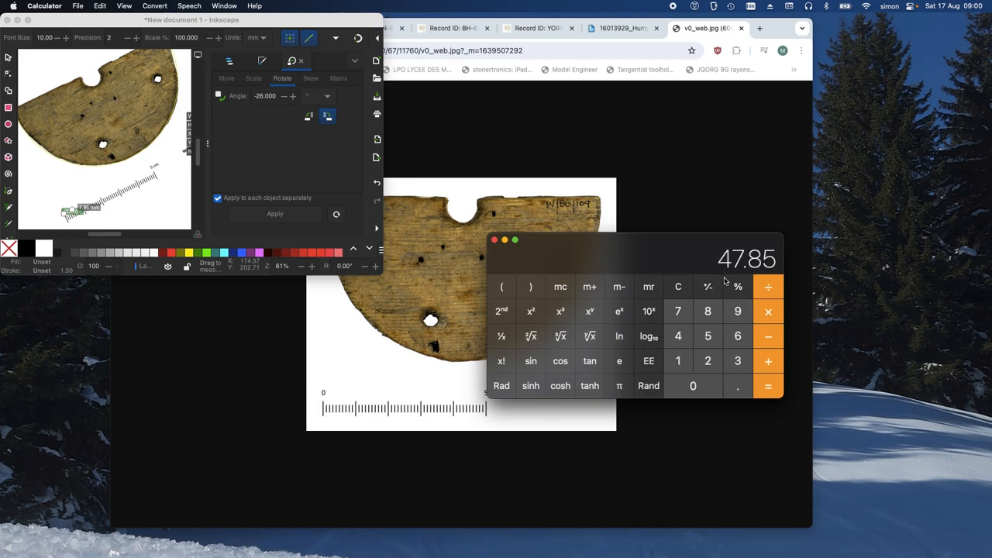
pyautogui.moveTo(725, 281)
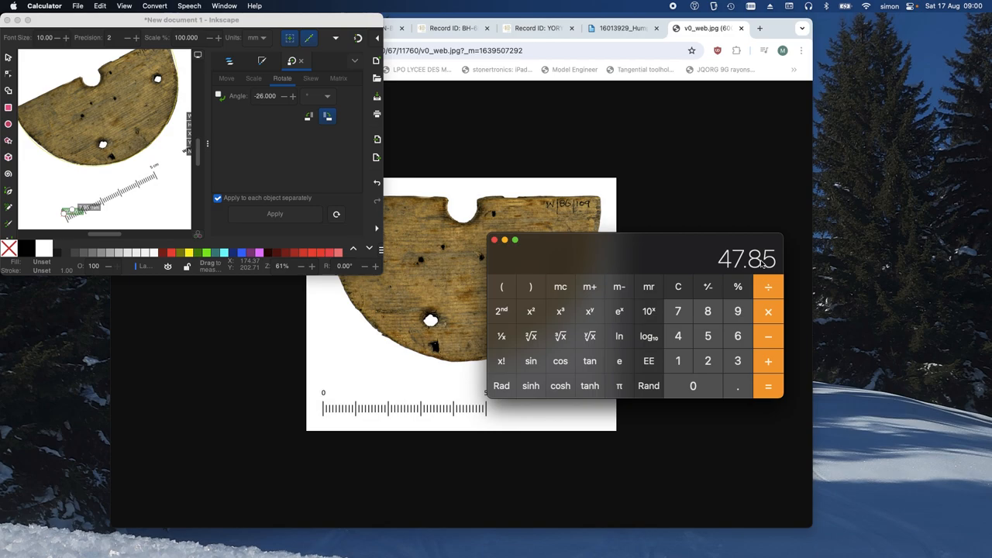
pyautogui.moveTo(161, 101)
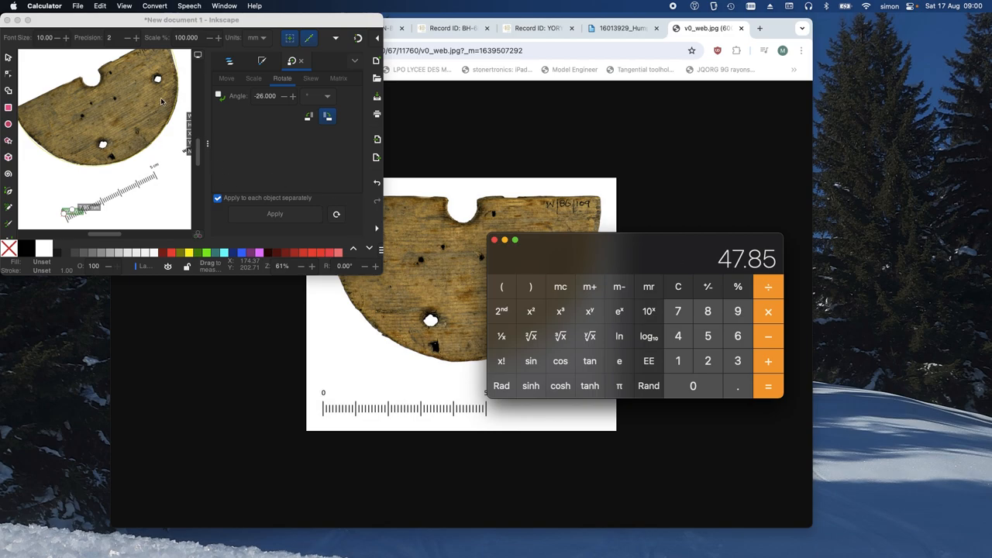
pyautogui.moveTo(144, 137)
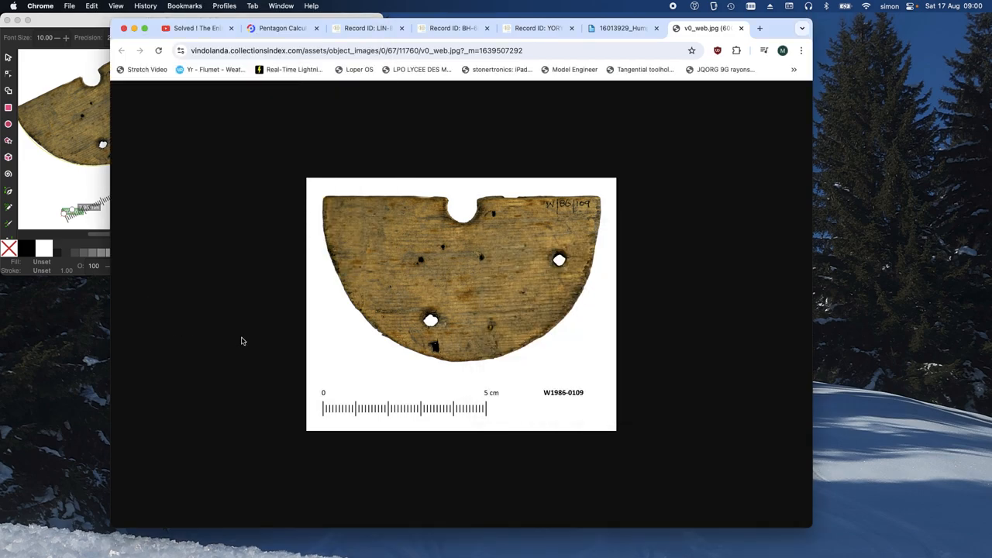
pyautogui.moveTo(411, 102)
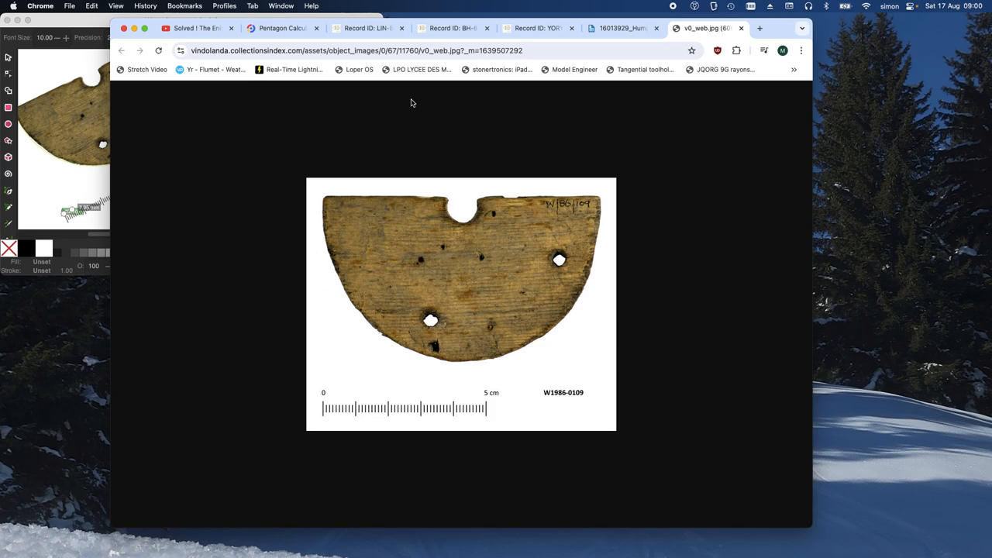
# Show the Portable Antiquities Scheme record for dodecahedron LIN-BC9890
pyautogui.click(364, 28)
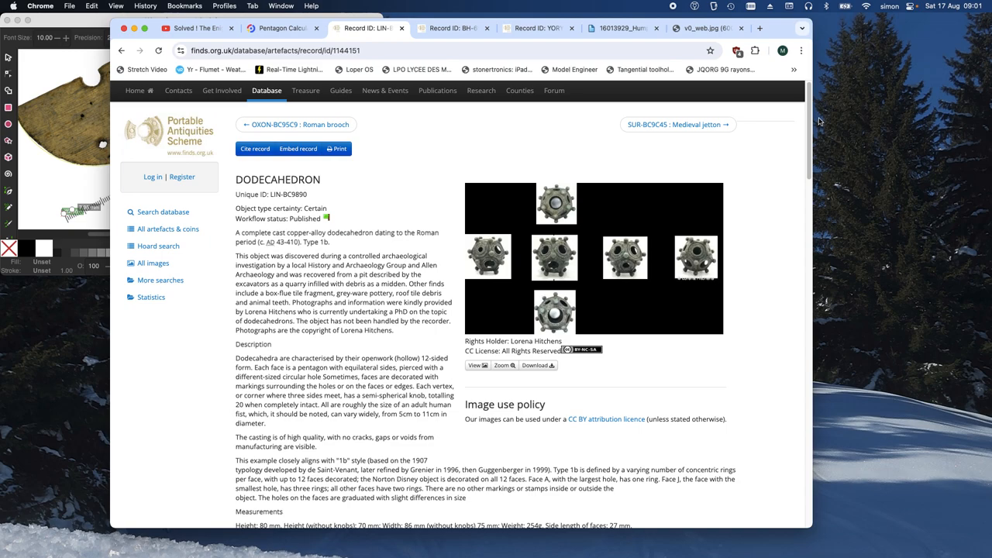
pyautogui.moveTo(786, 162)
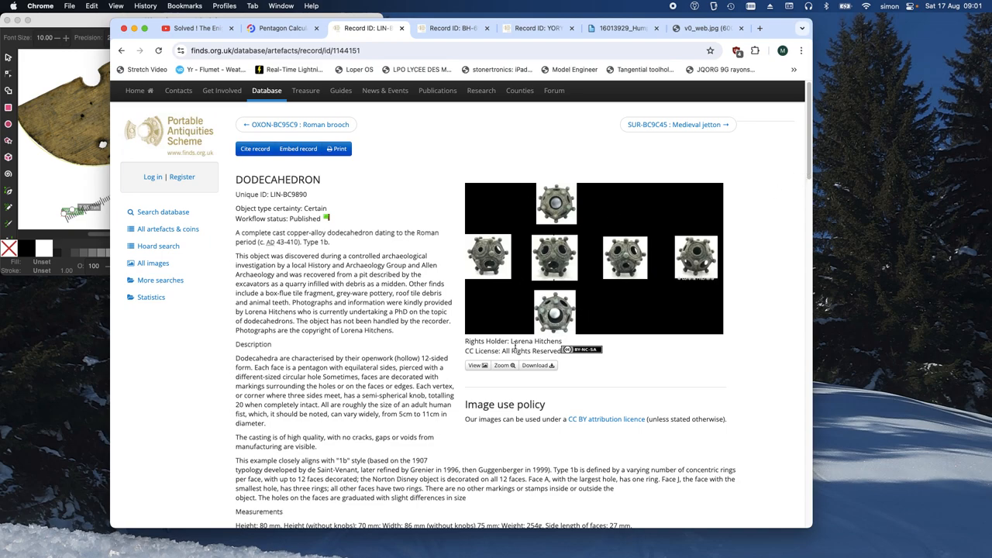
pyautogui.moveTo(802, 155)
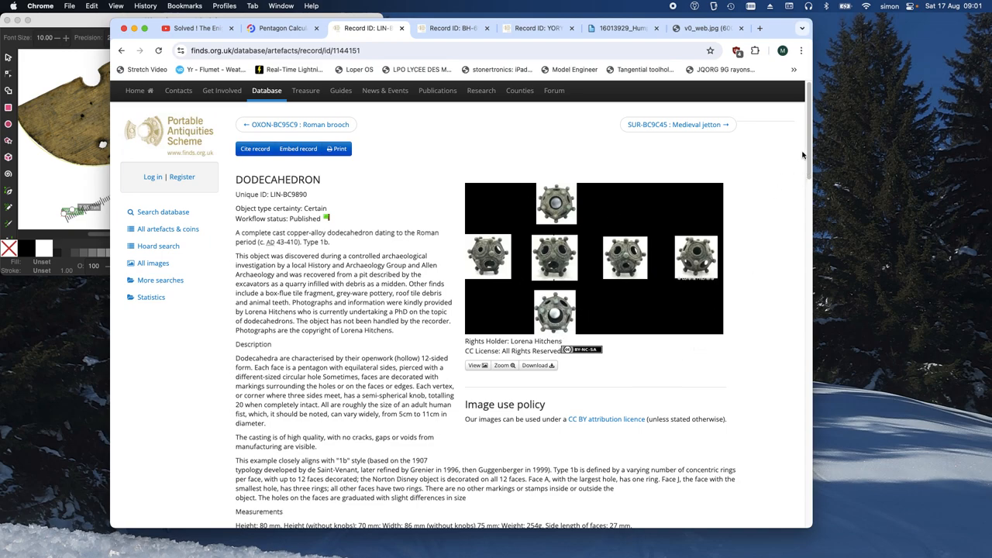
pyautogui.scroll(-3)
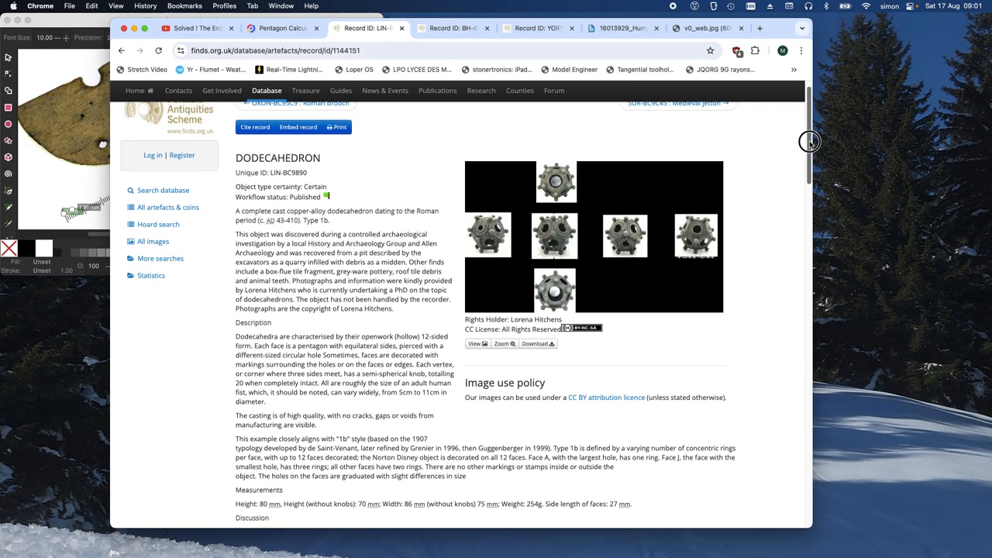
pyautogui.scroll(-3)
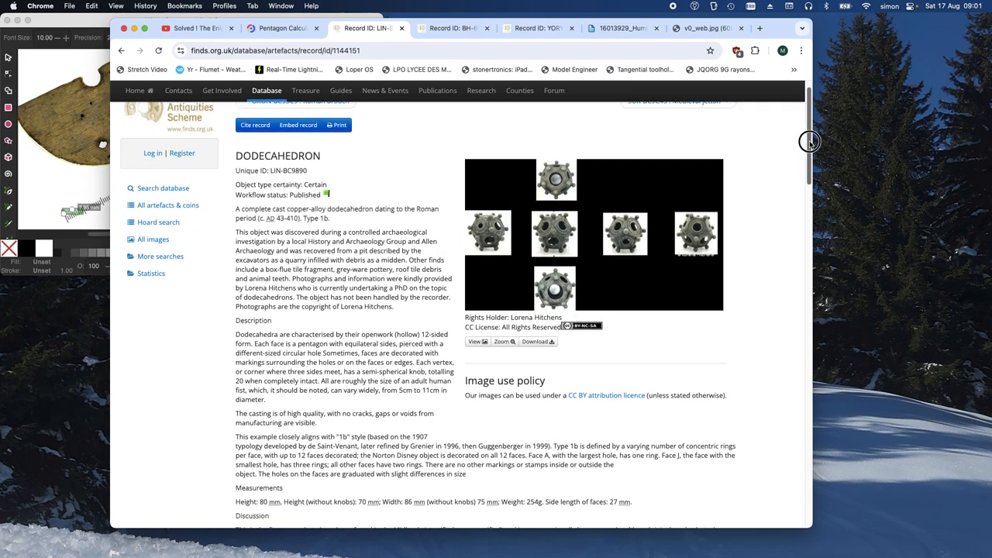
pyautogui.scroll(-3)
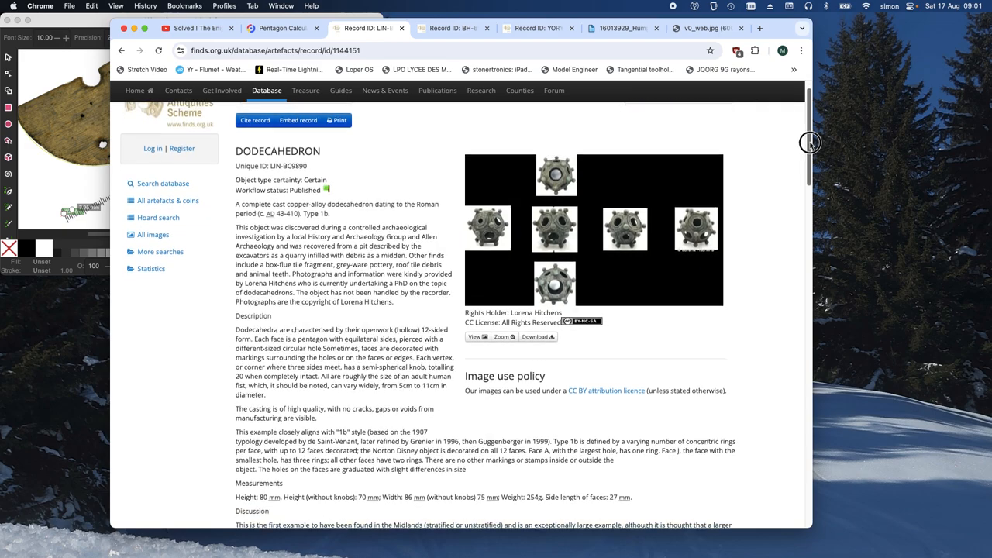
pyautogui.scroll(-3)
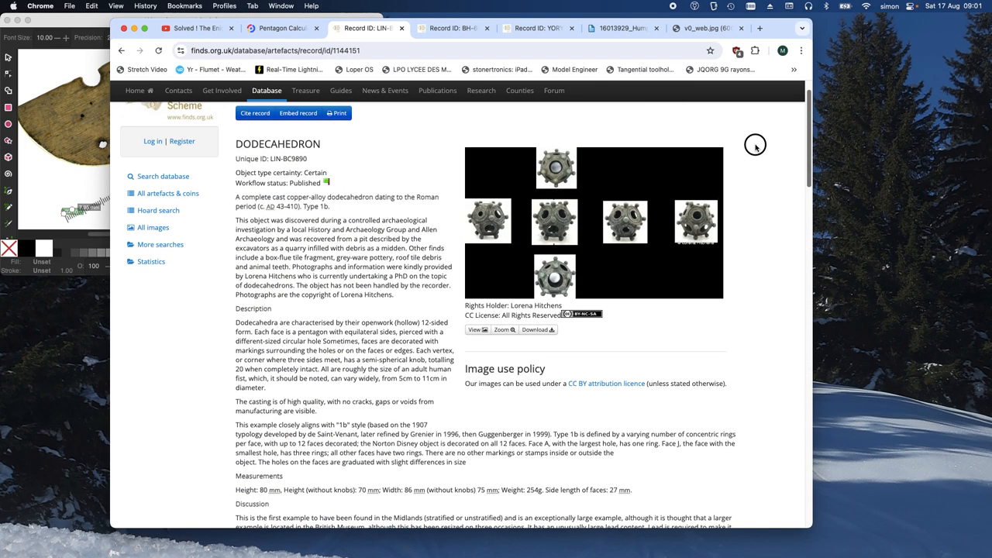
pyautogui.scroll(-3)
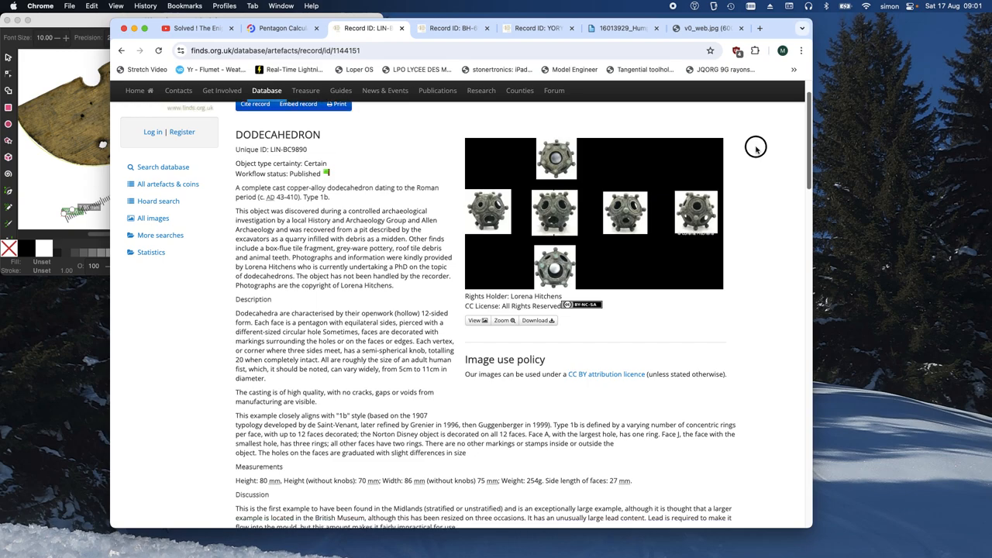
pyautogui.moveTo(625, 210)
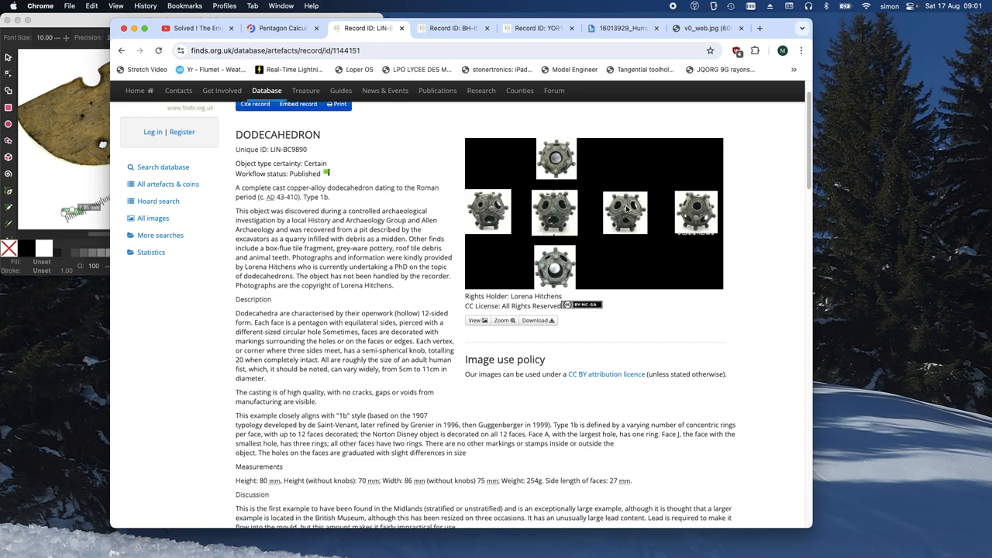
pyautogui.moveTo(556, 212)
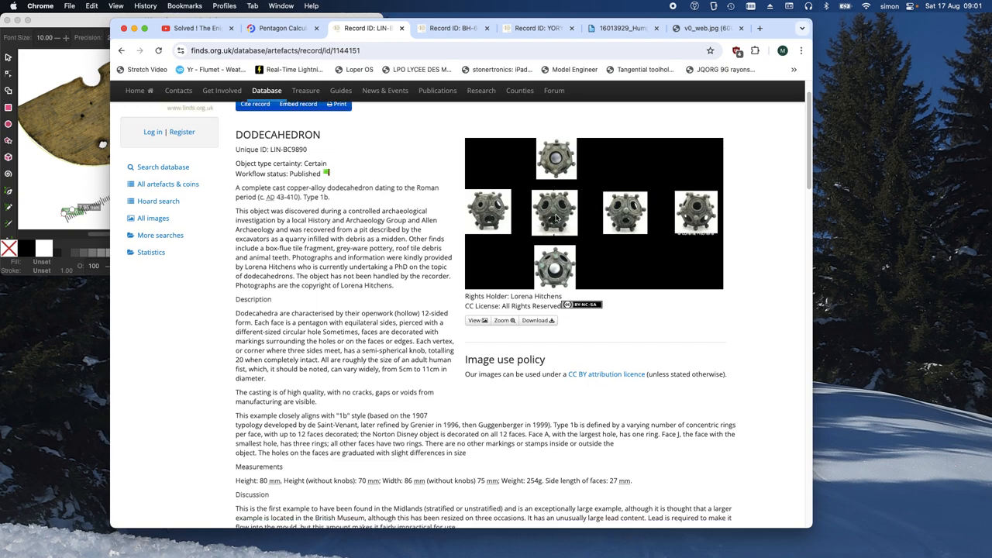
pyautogui.moveTo(730, 328)
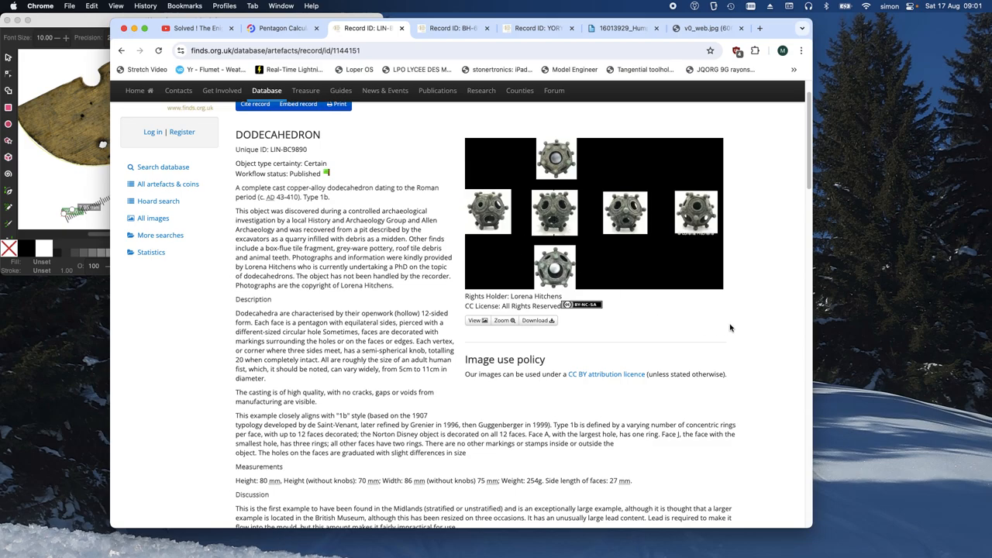
pyautogui.moveTo(810, 176)
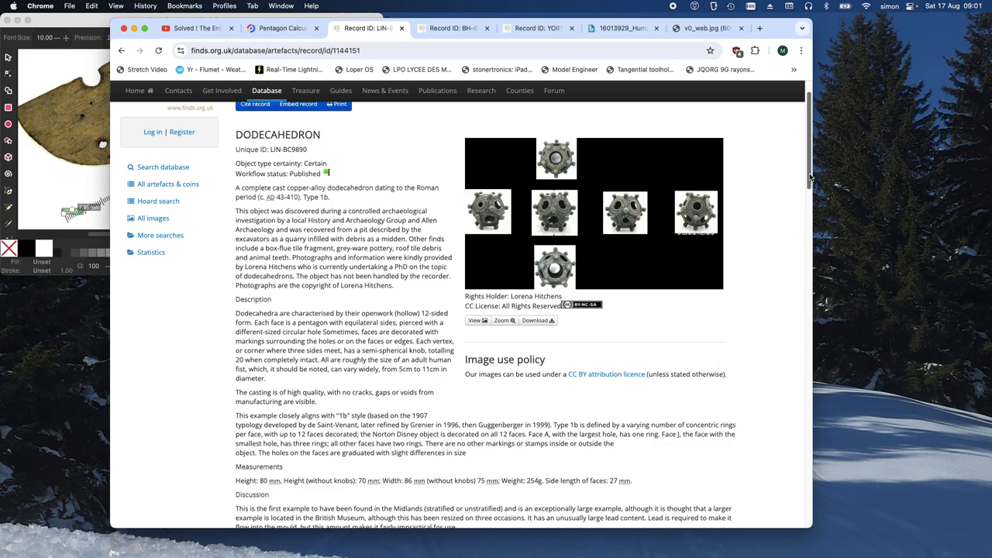
pyautogui.scroll(-3)
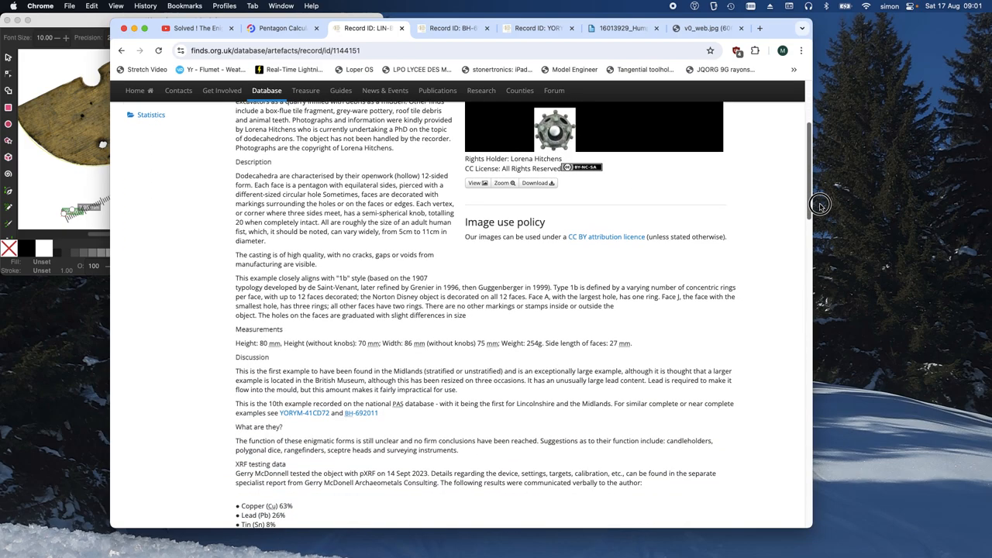
pyautogui.scroll(-3)
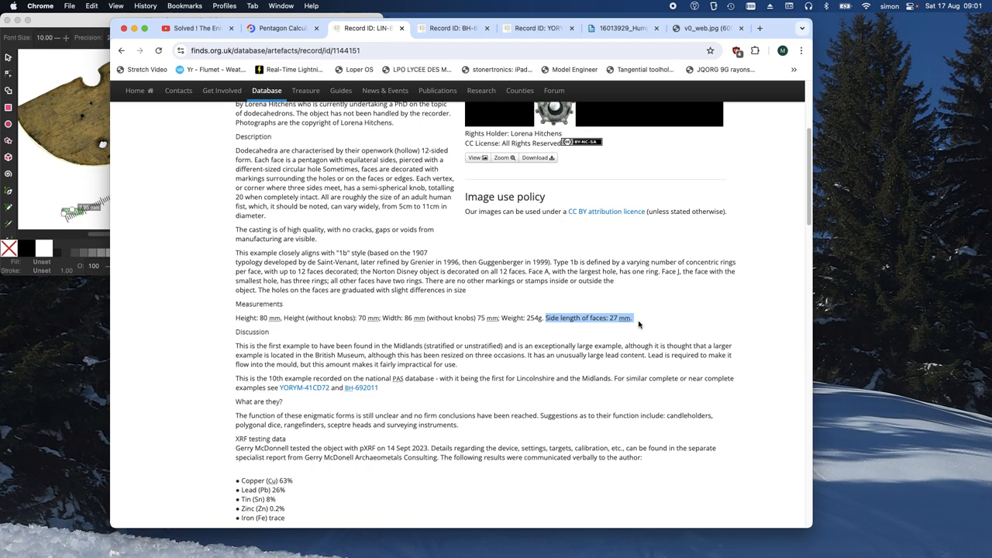
pyautogui.moveTo(615, 327)
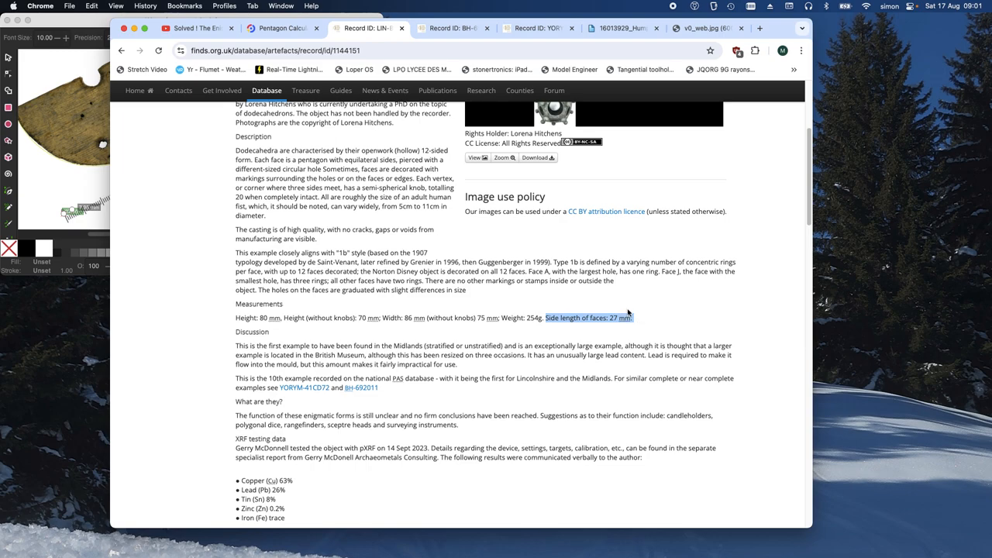
pyautogui.moveTo(397, 323)
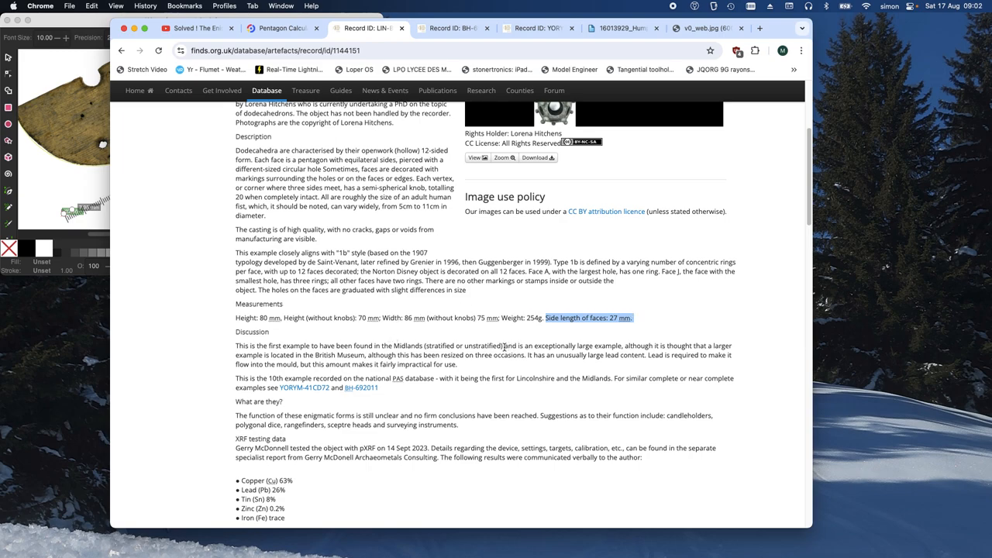
pyautogui.moveTo(504, 346); pyautogui.dragTo(617, 345)
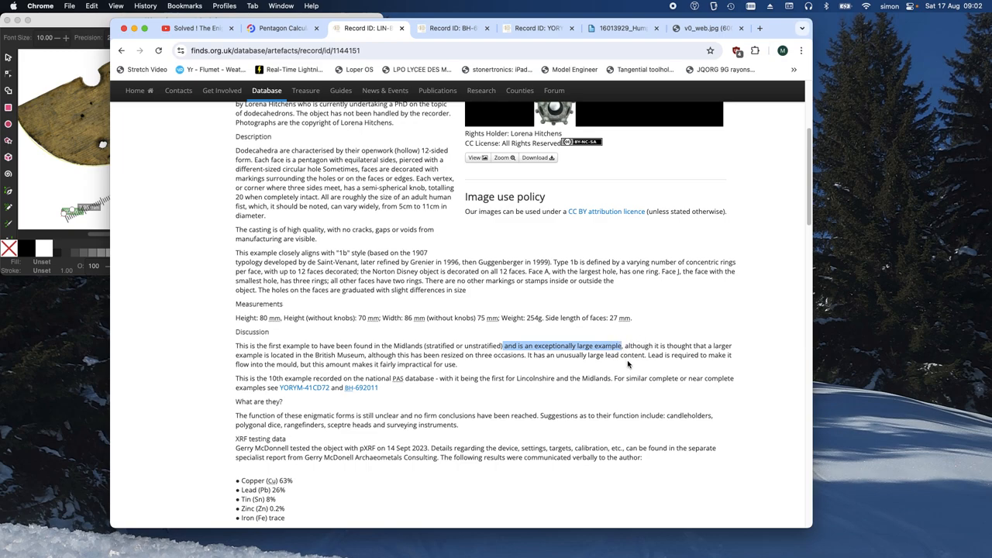
pyautogui.moveTo(699, 290)
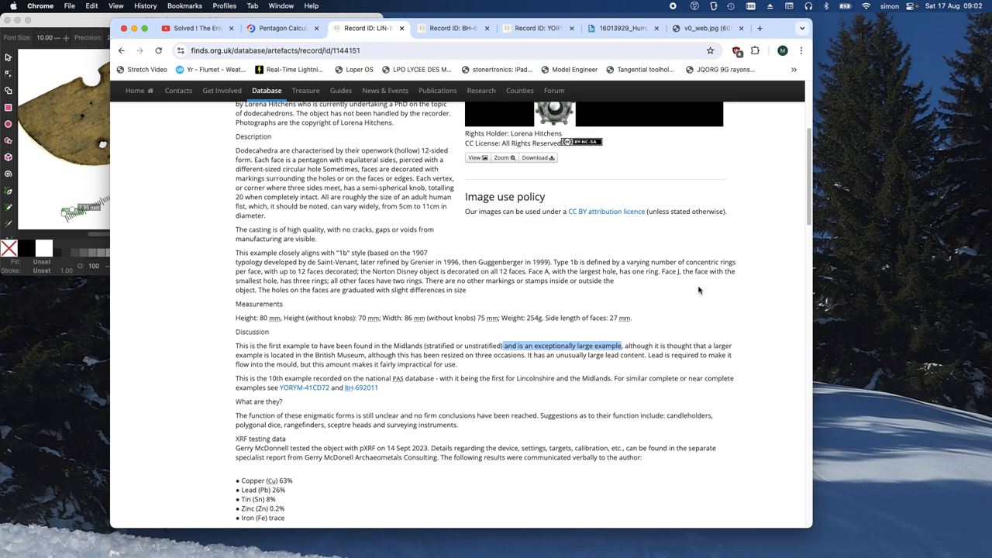
pyautogui.moveTo(814, 182)
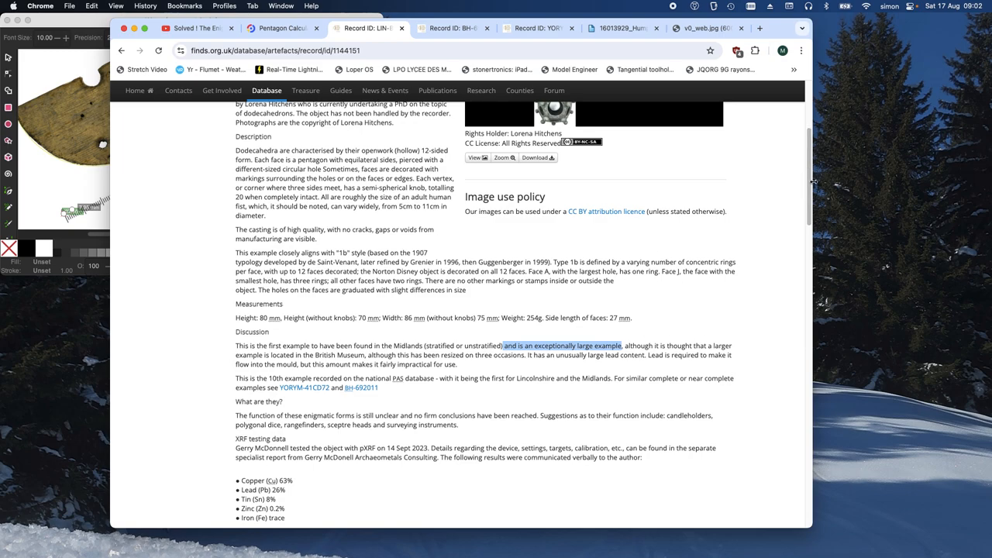
pyautogui.moveTo(713, 334)
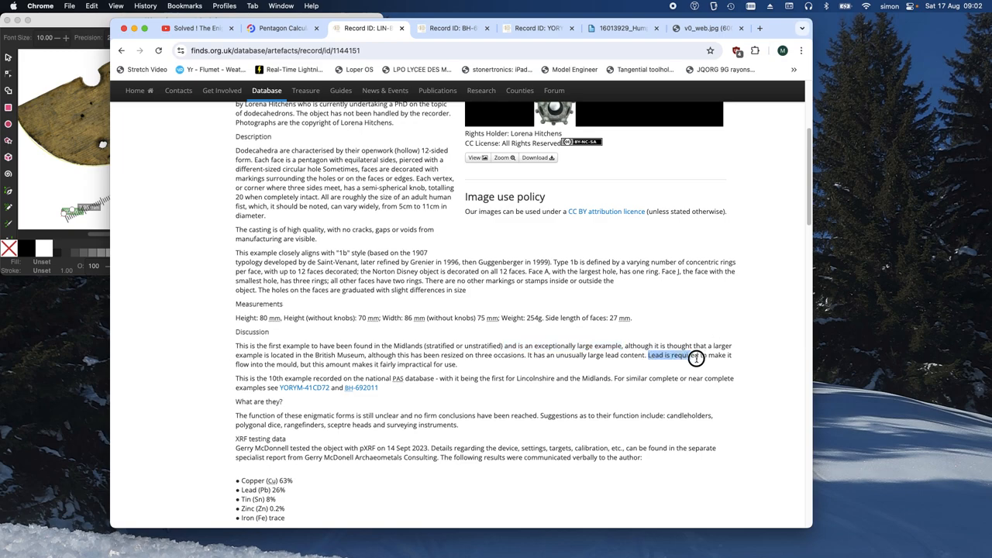
pyautogui.moveTo(696, 358); pyautogui.dragTo(304, 364)
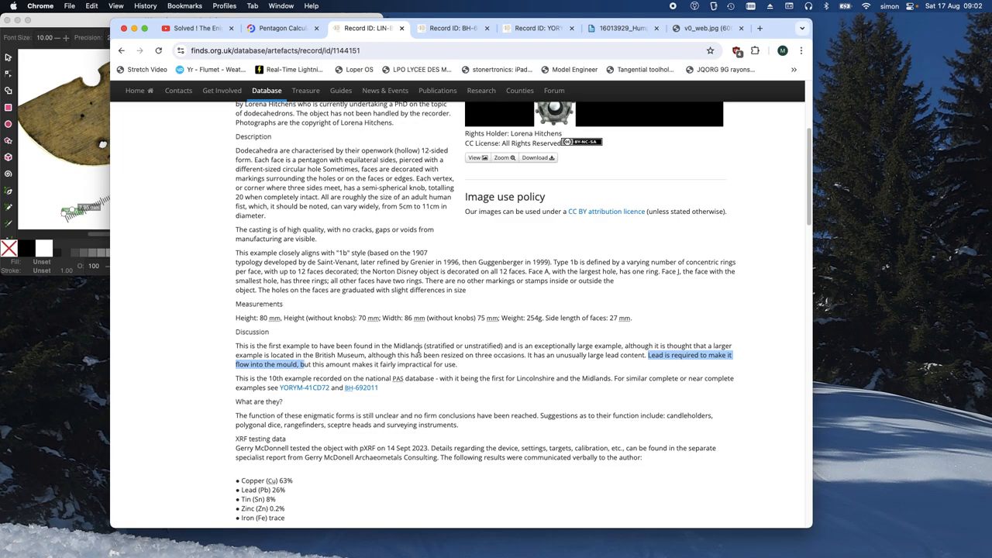
pyautogui.moveTo(569, 142)
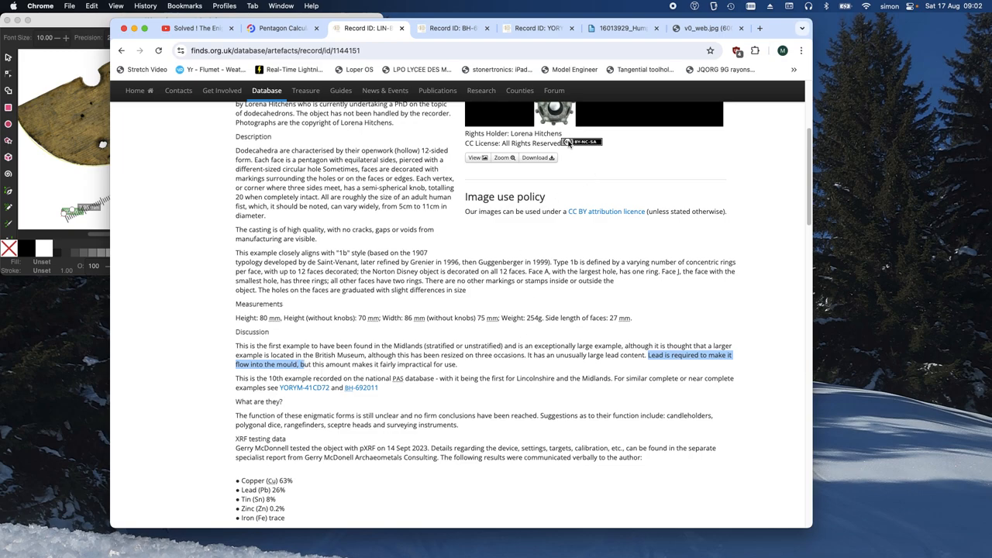
pyautogui.moveTo(824, 264)
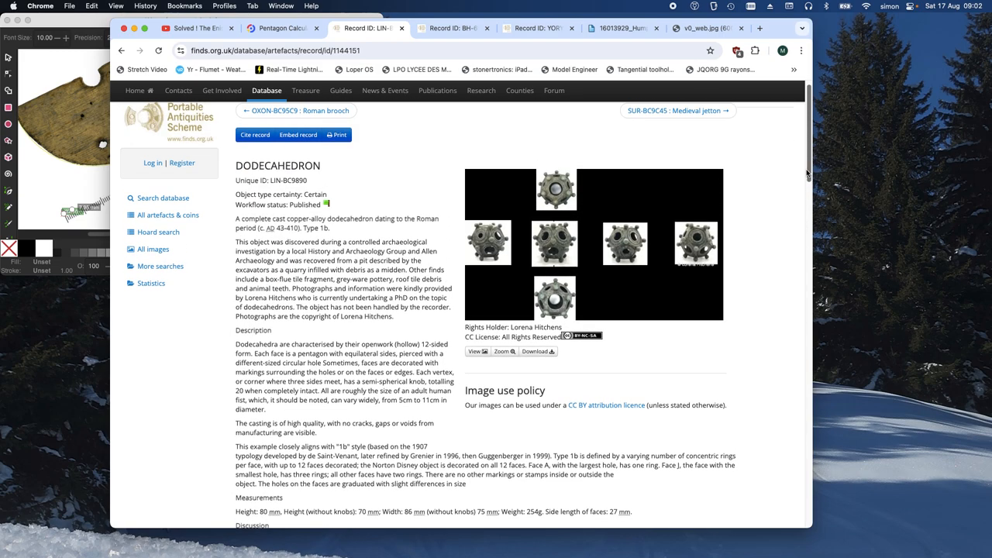
# Read record BH-692011's measurements: 38 mm faces, 82 mm diameter, 247.23 g
pyautogui.click(458, 34)
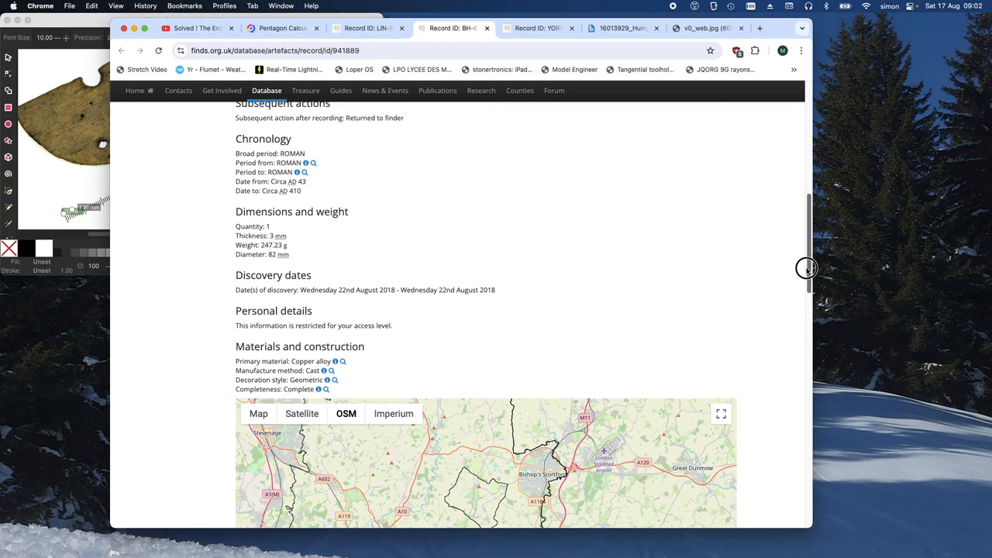
pyautogui.scroll(-3)
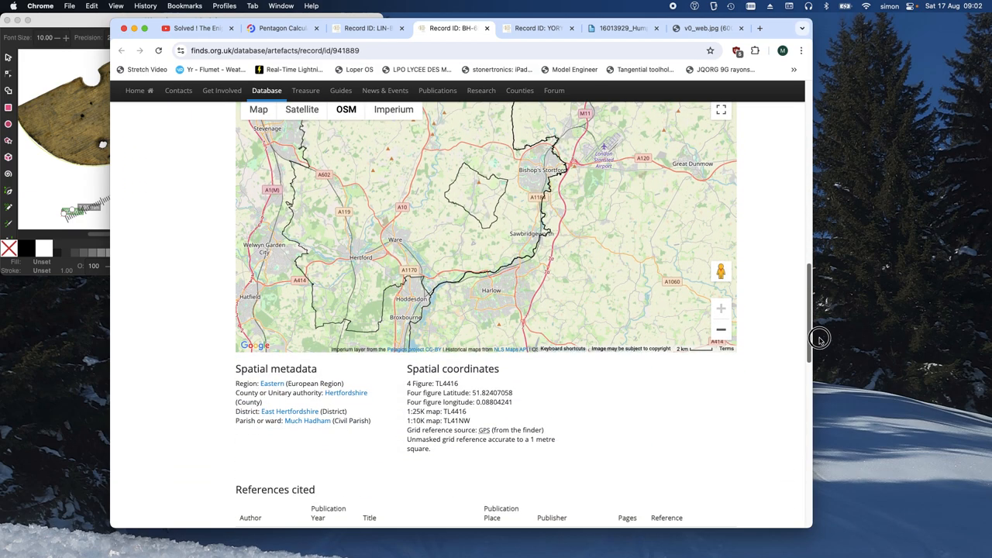
pyautogui.scroll(-3)
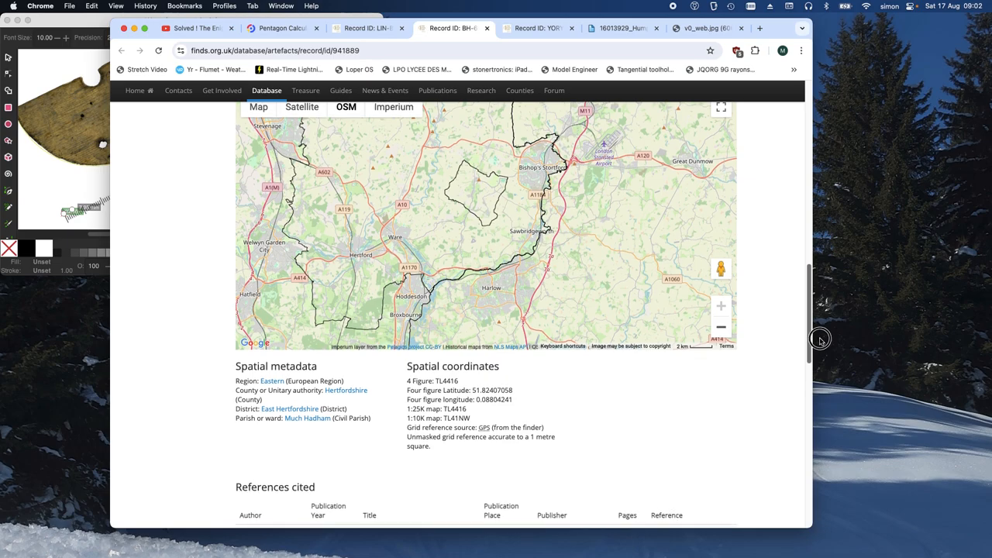
pyautogui.scroll(3)
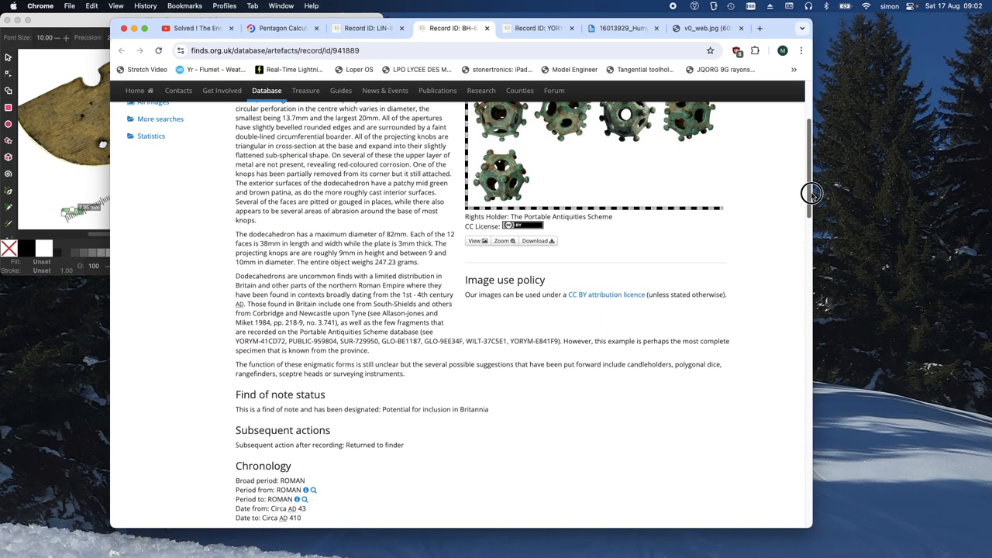
pyautogui.scroll(3)
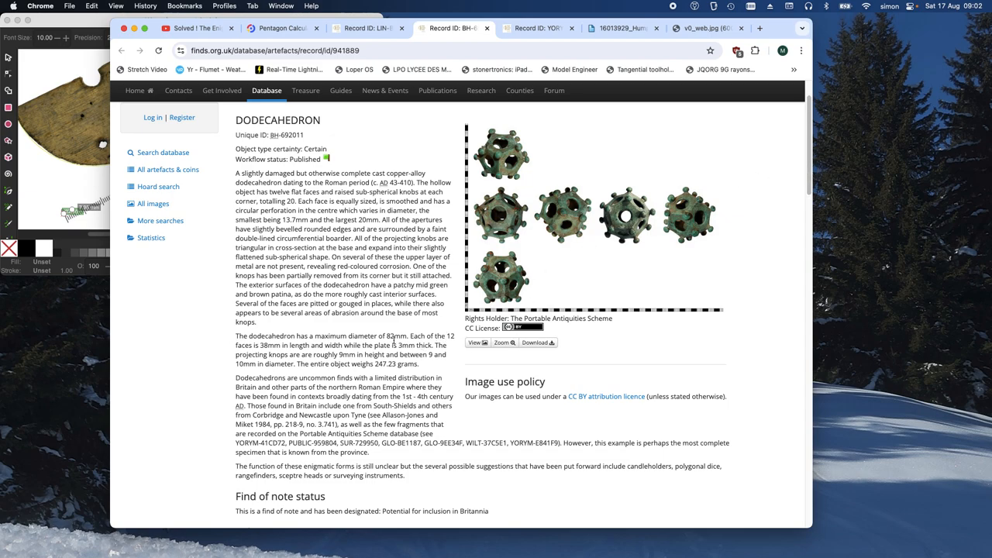
pyautogui.moveTo(245, 345)
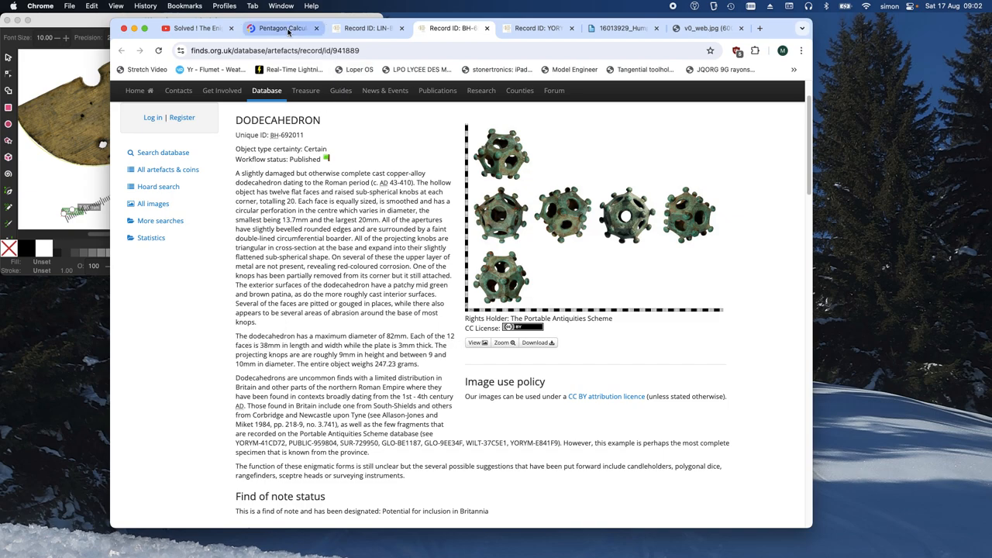
pyautogui.moveTo(297, 29)
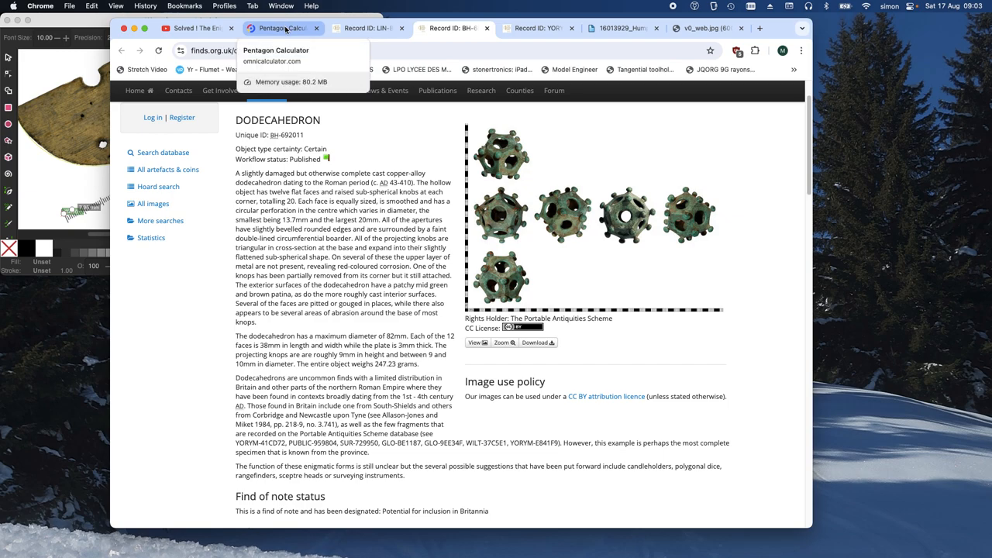
# Solve a regular pentagon with height 38, giving a side of about 24.69, then return to BH-692011
pyautogui.click(283, 29)
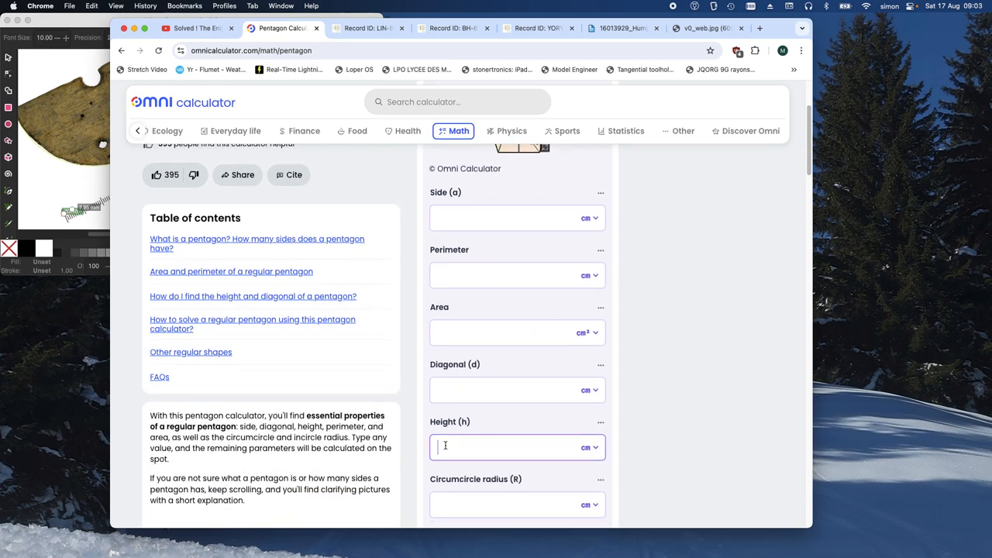
pyautogui.write('38')
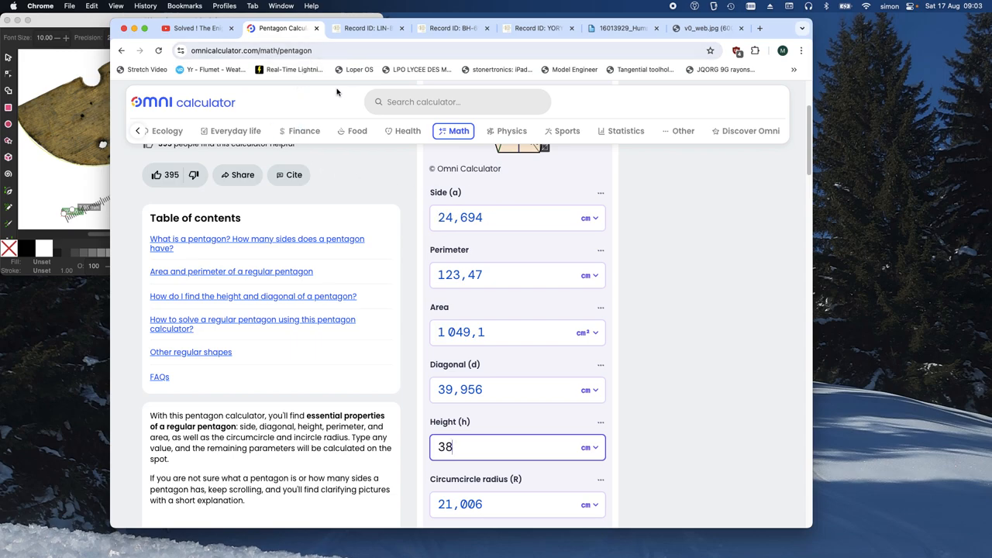
pyautogui.click(450, 28)
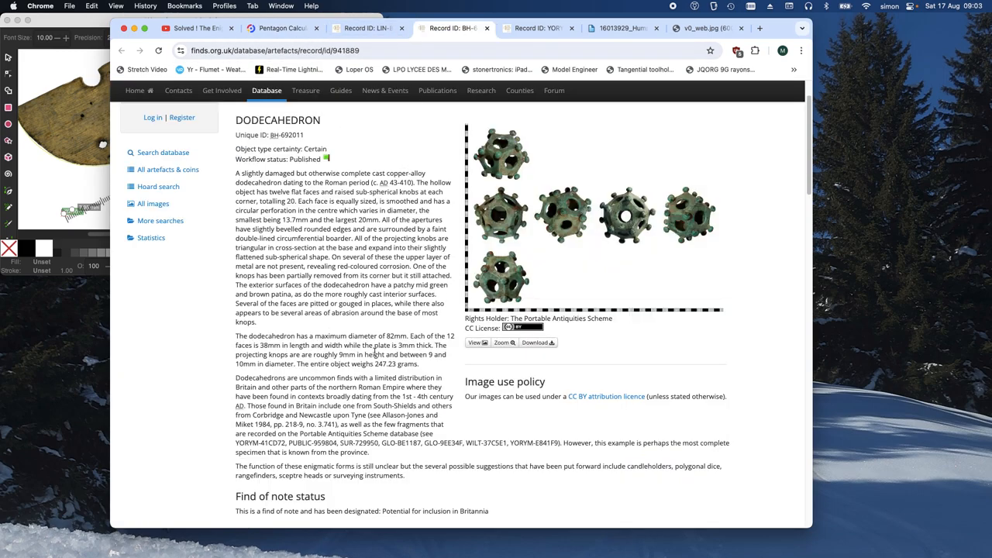
# Show dodecahedron record YORYM-41CD72 with its 42 mm and 52 mm face widths
pyautogui.click(531, 28)
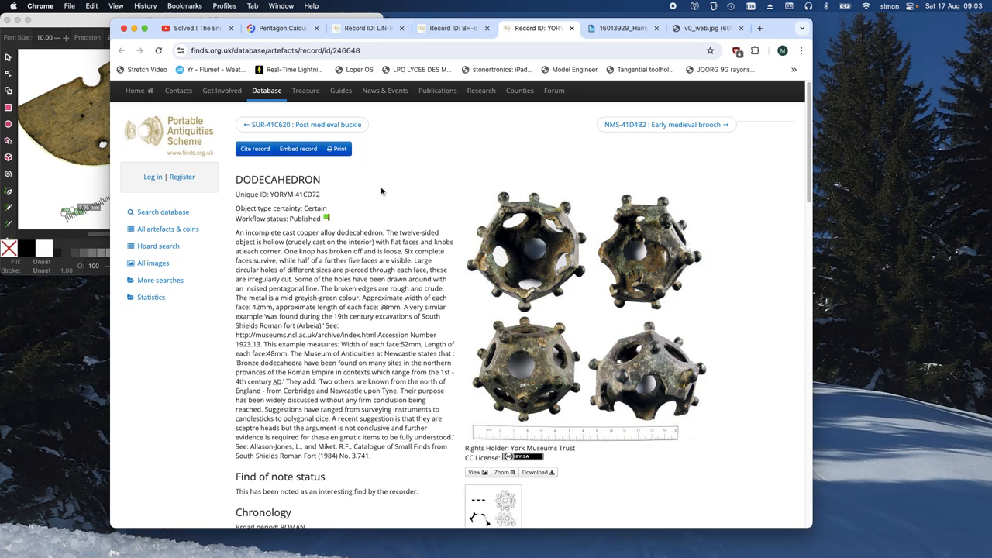
pyautogui.moveTo(392, 303)
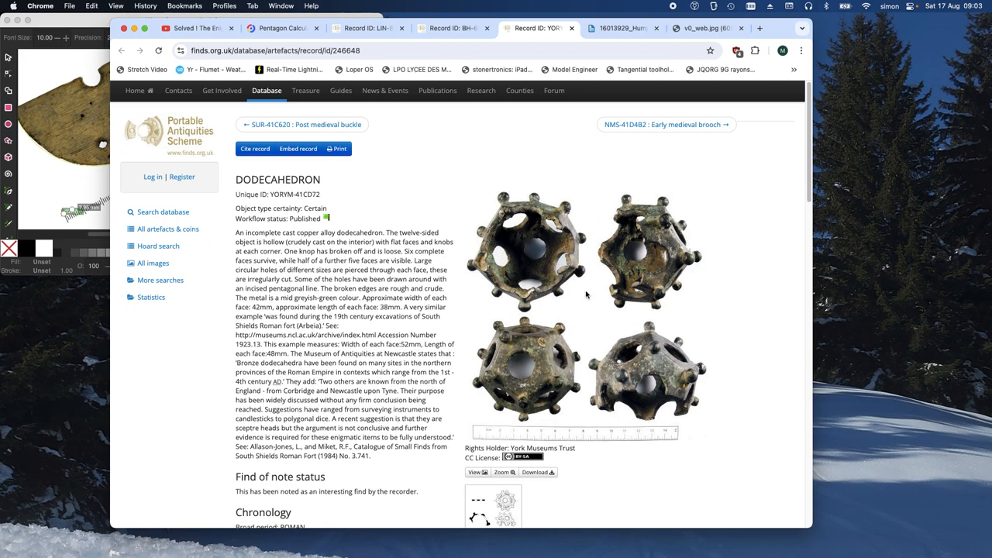
pyautogui.moveTo(588, 297)
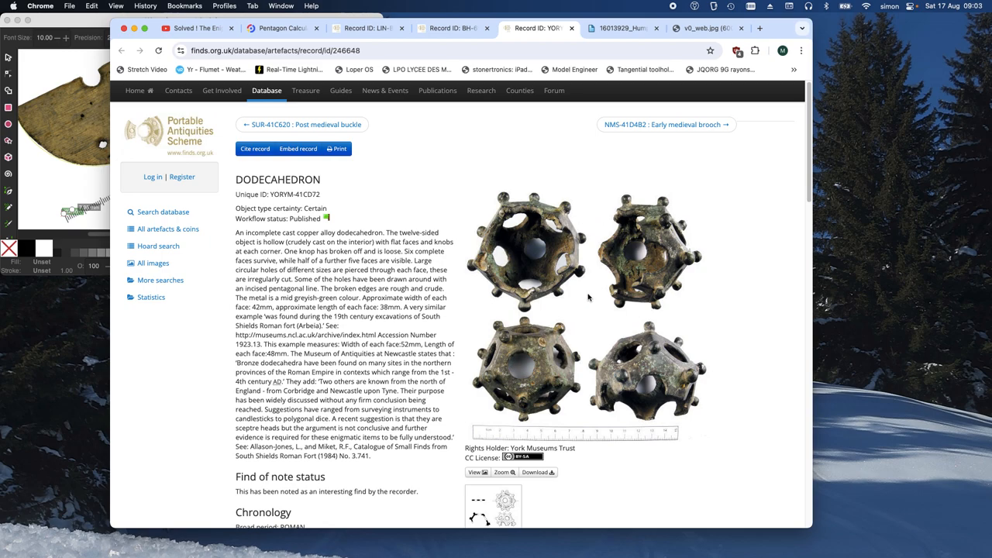
pyautogui.moveTo(582, 294)
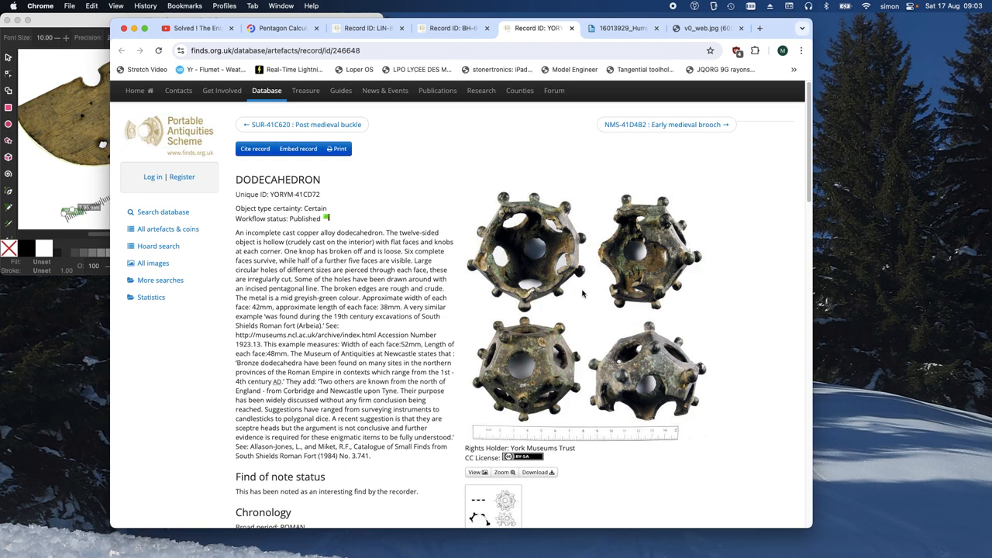
pyautogui.moveTo(665, 215)
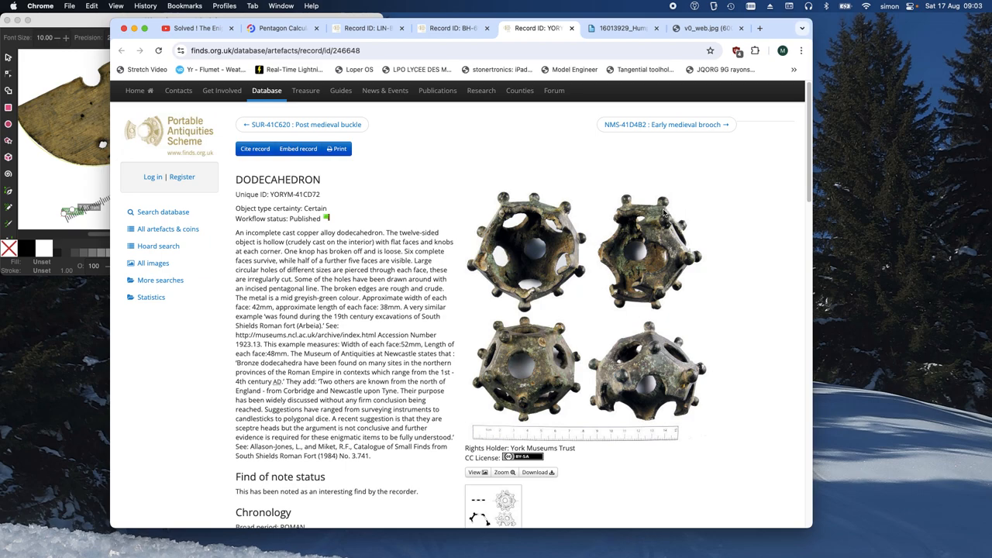
pyautogui.moveTo(696, 228)
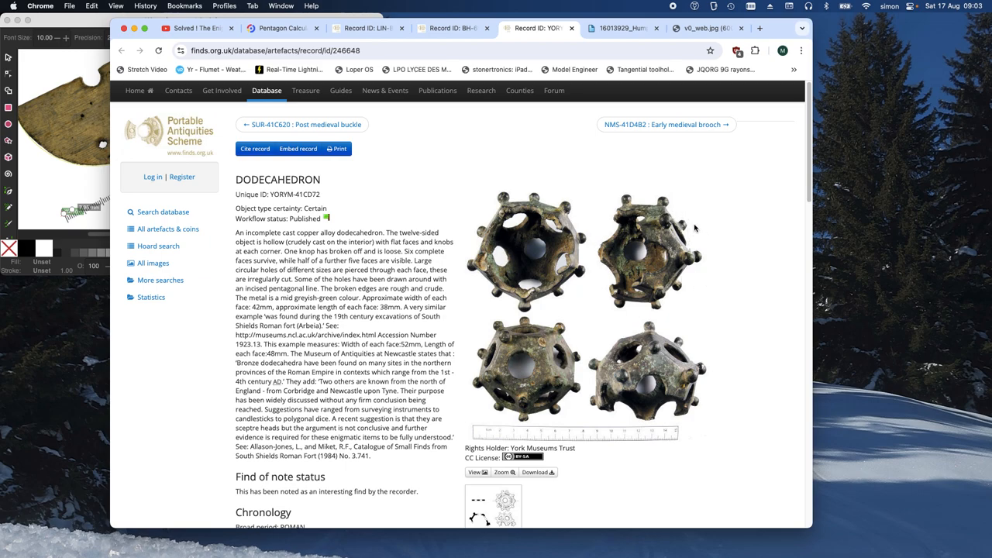
pyautogui.moveTo(708, 235)
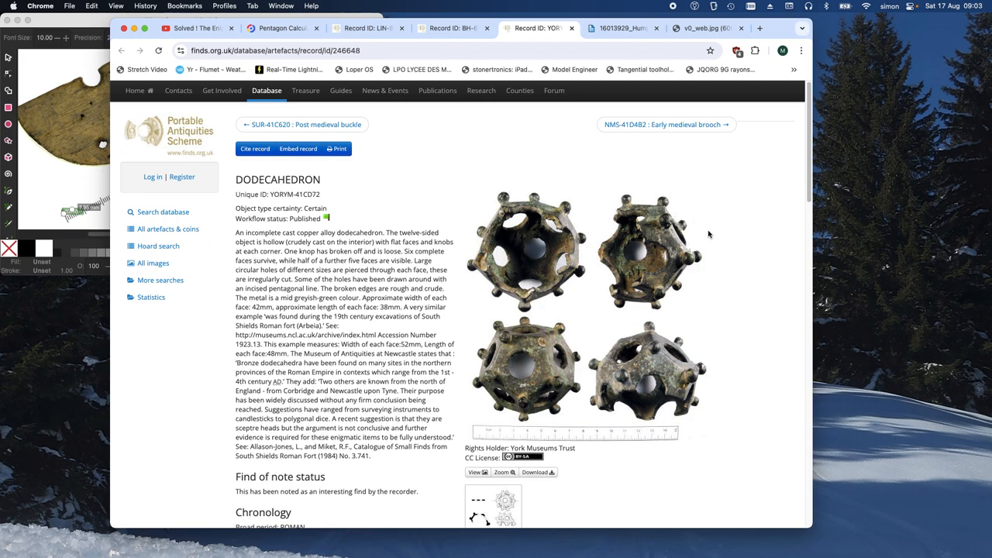
pyautogui.moveTo(705, 230)
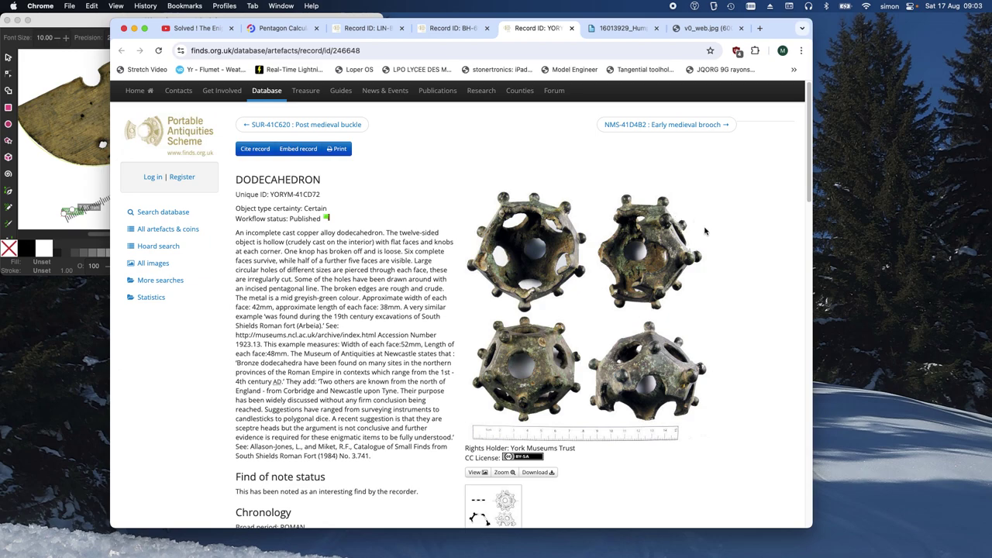
pyautogui.moveTo(651, 279)
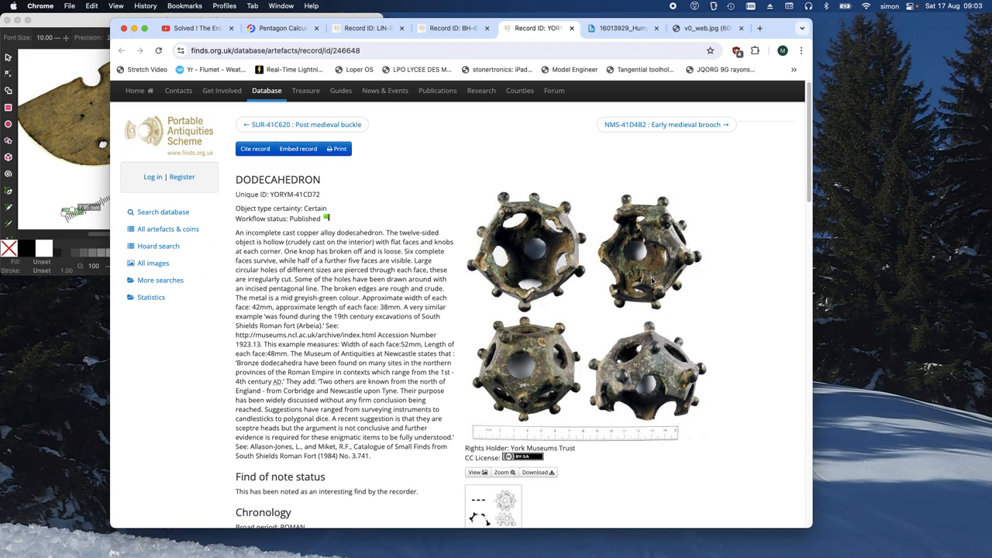
pyautogui.moveTo(359, 322)
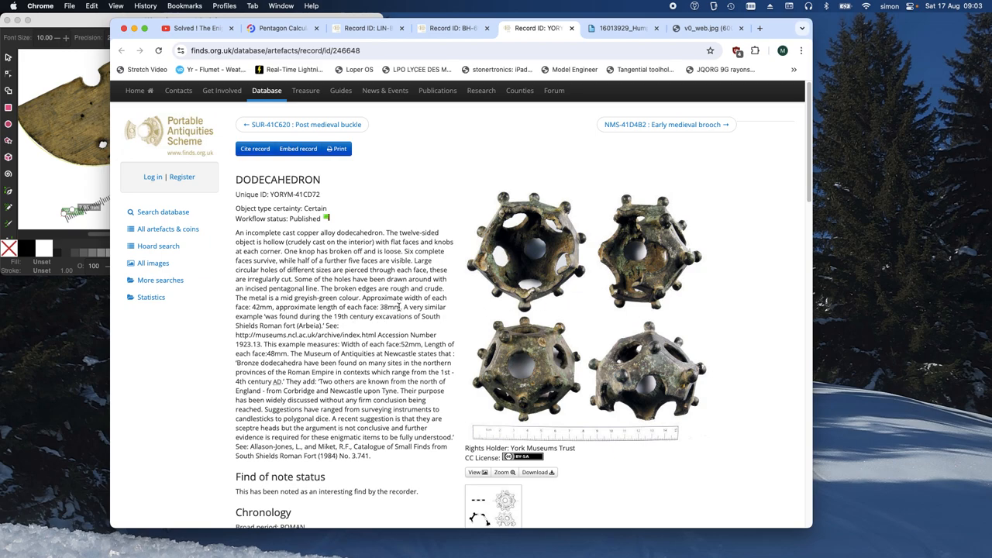
pyautogui.moveTo(655, 339)
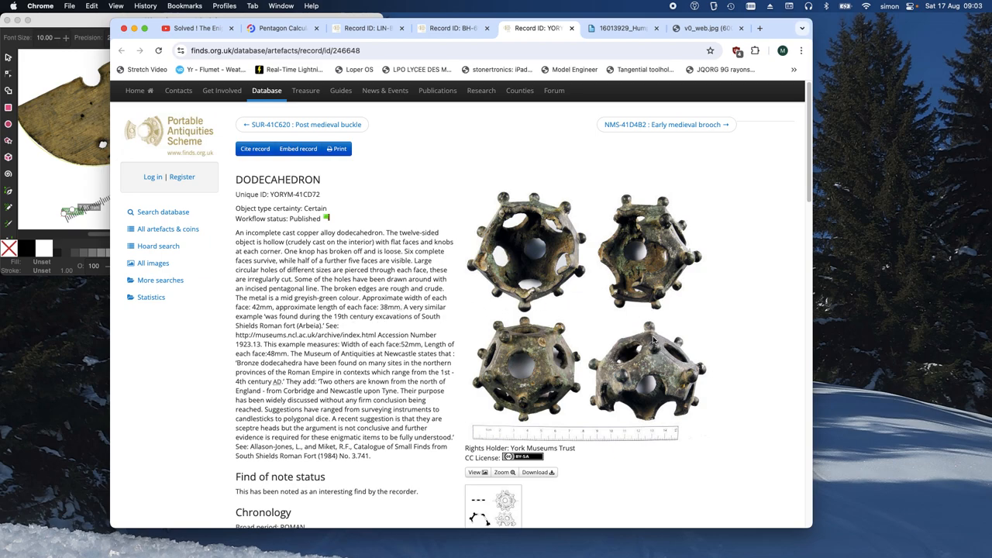
pyautogui.moveTo(590, 264)
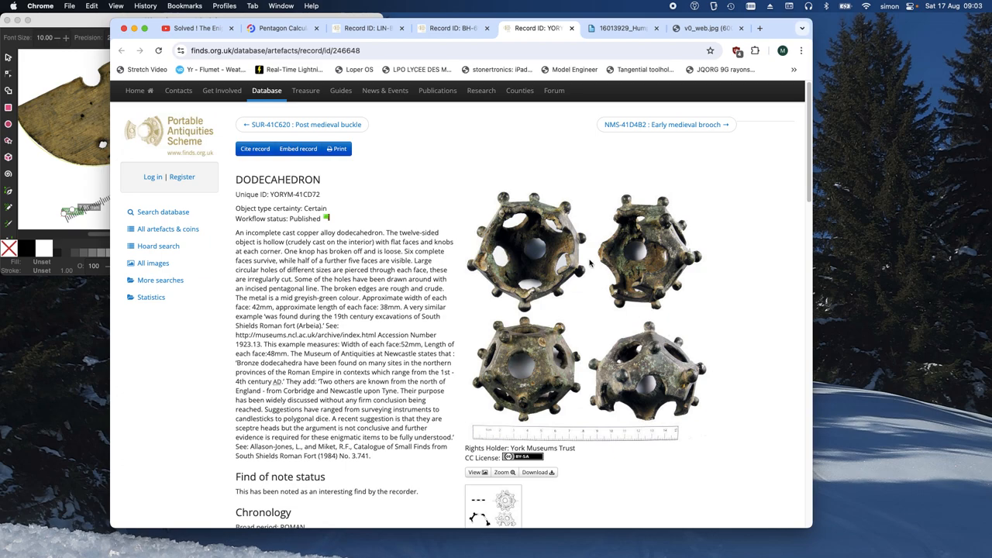
pyautogui.moveTo(457, 196)
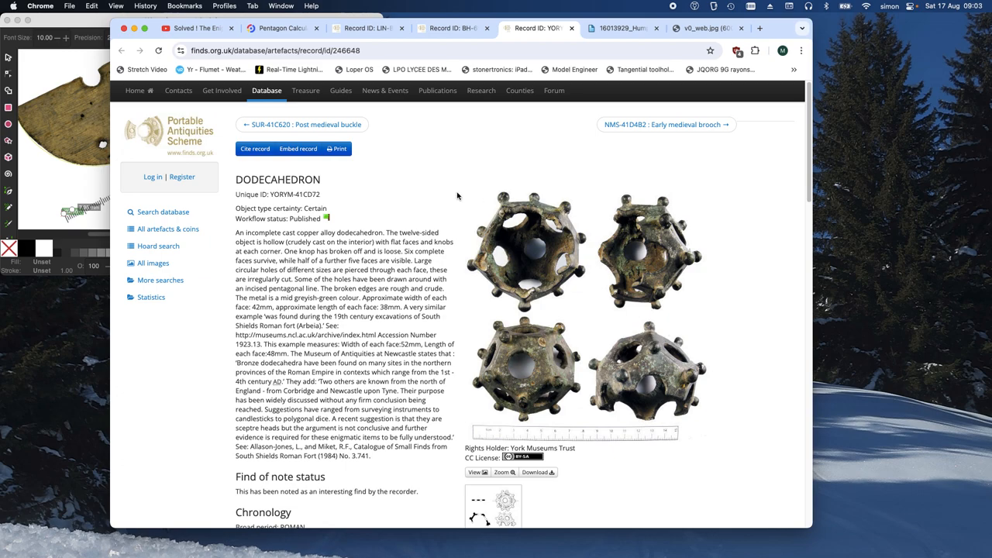
pyautogui.moveTo(422, 205)
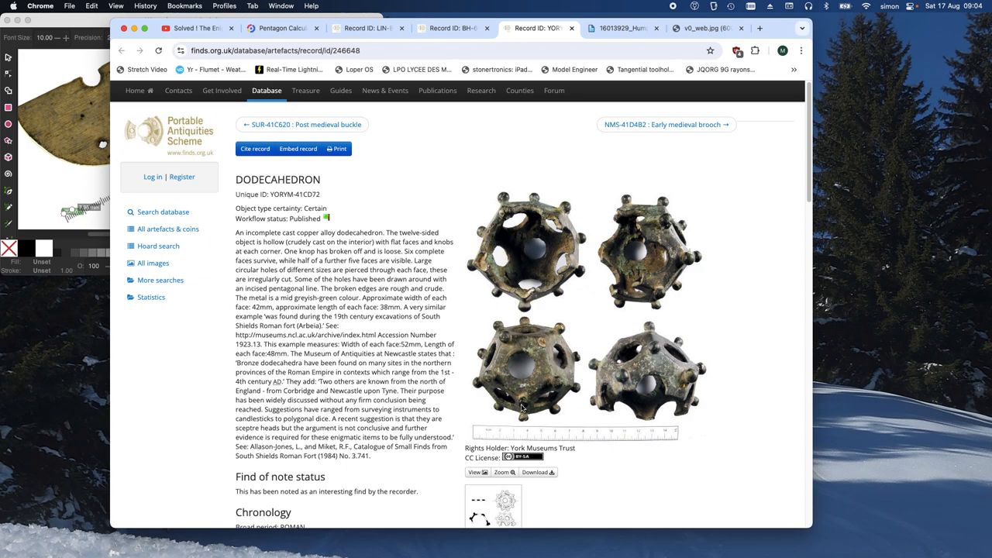
# Set the pentagon height to 48 in Omni Calculator, giving a side of about 31.19
pyautogui.click(279, 29)
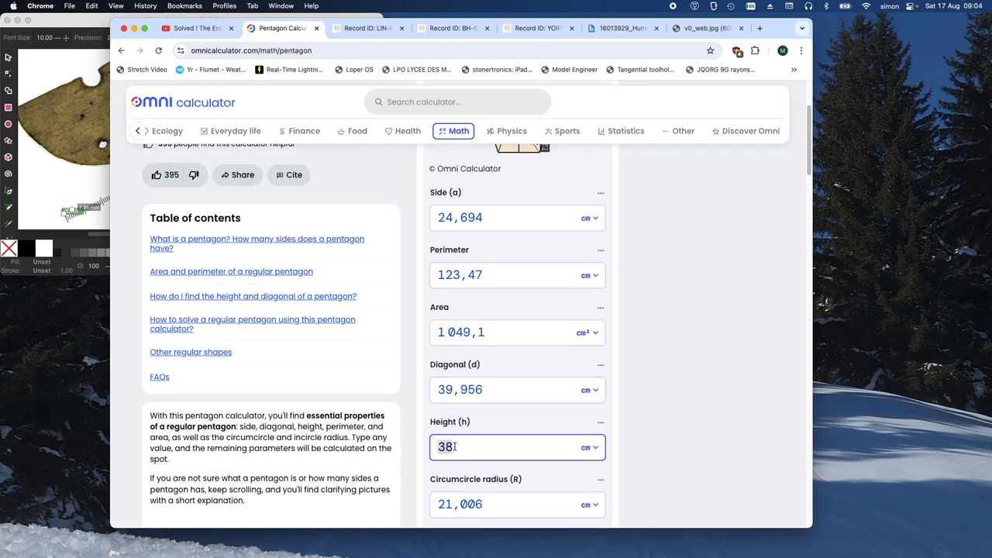
pyautogui.write('8')
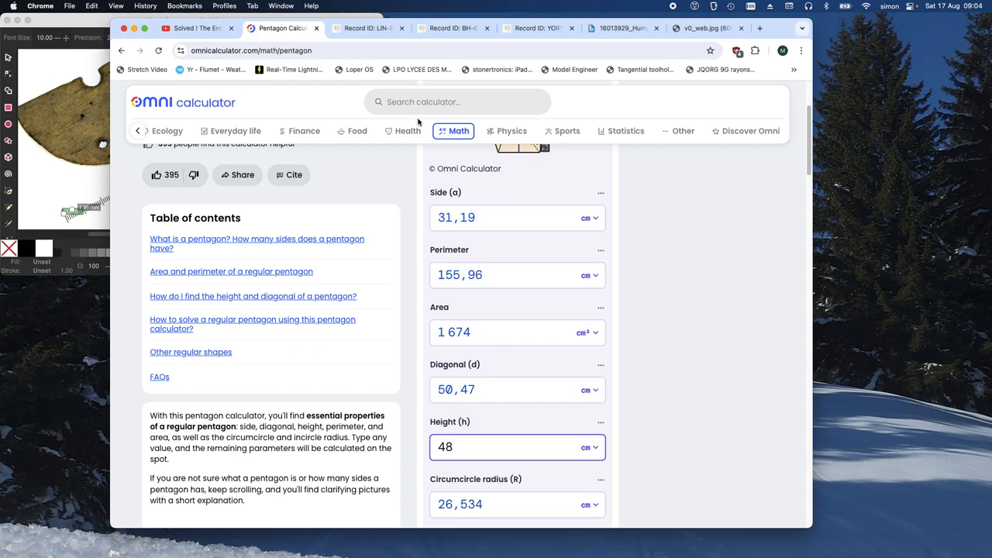
pyautogui.moveTo(305, 69)
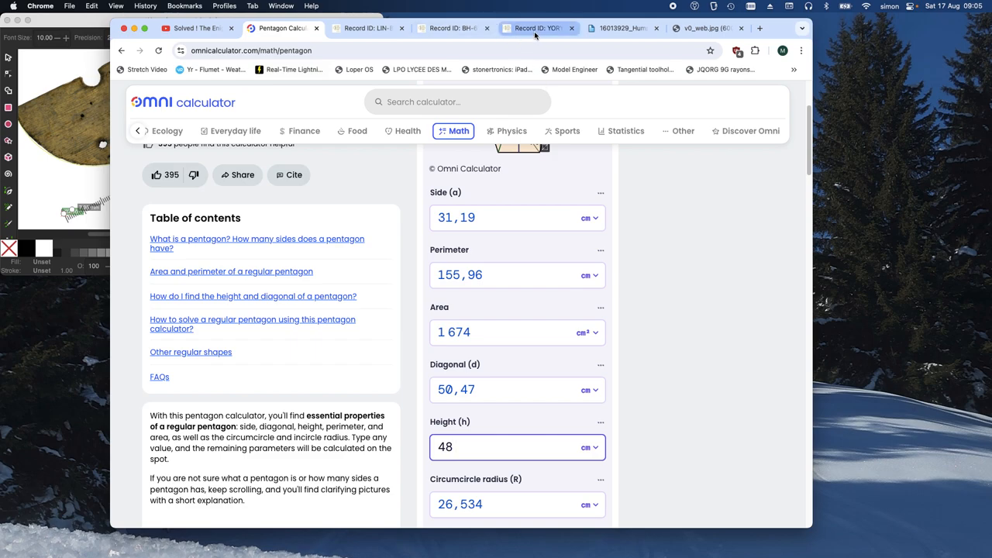
# Return to the YORYM-41CD72 dodecahedron record on the Portable Antiquities Scheme site
pyautogui.click(538, 29)
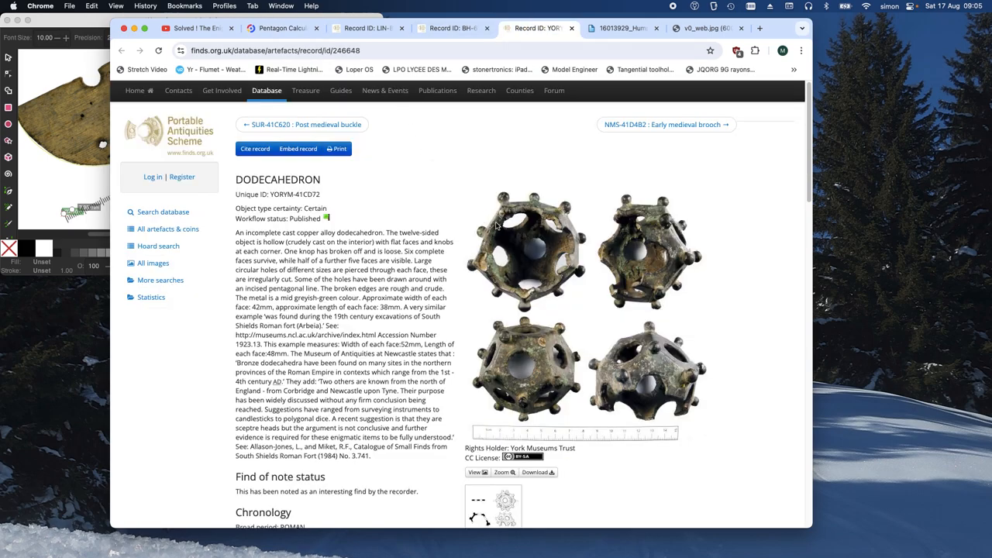
pyautogui.moveTo(122, 186)
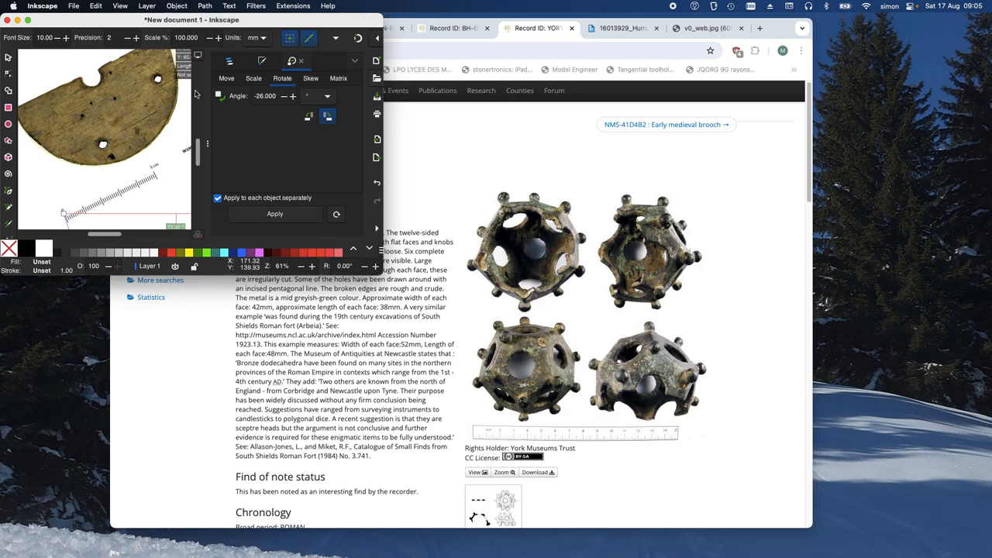
pyautogui.moveTo(556, 251)
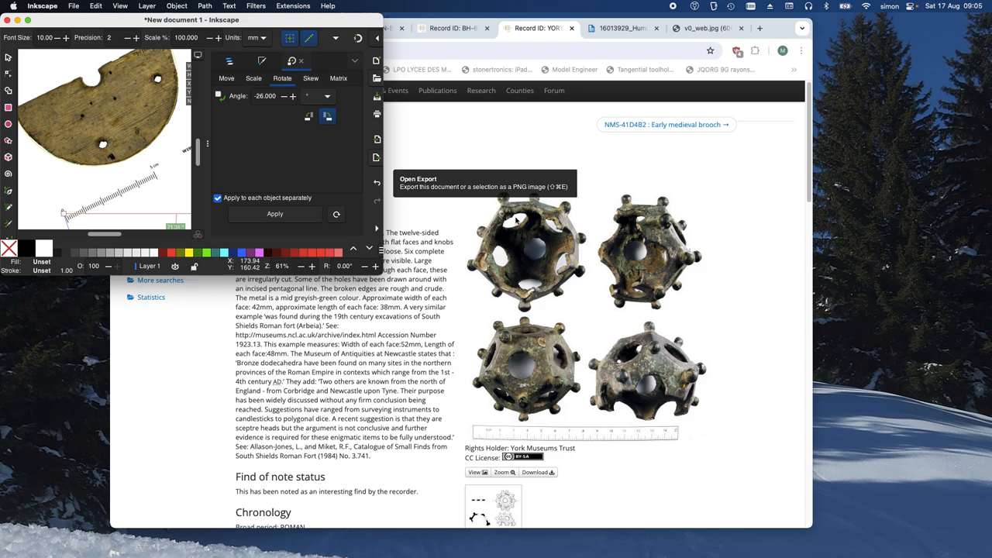
pyautogui.moveTo(643, 190)
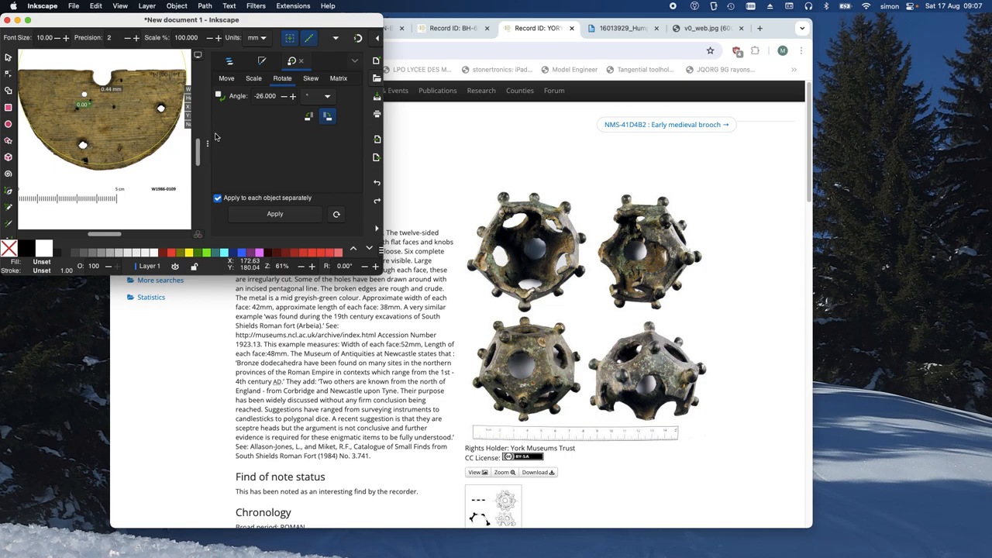
pyautogui.moveTo(259, 144)
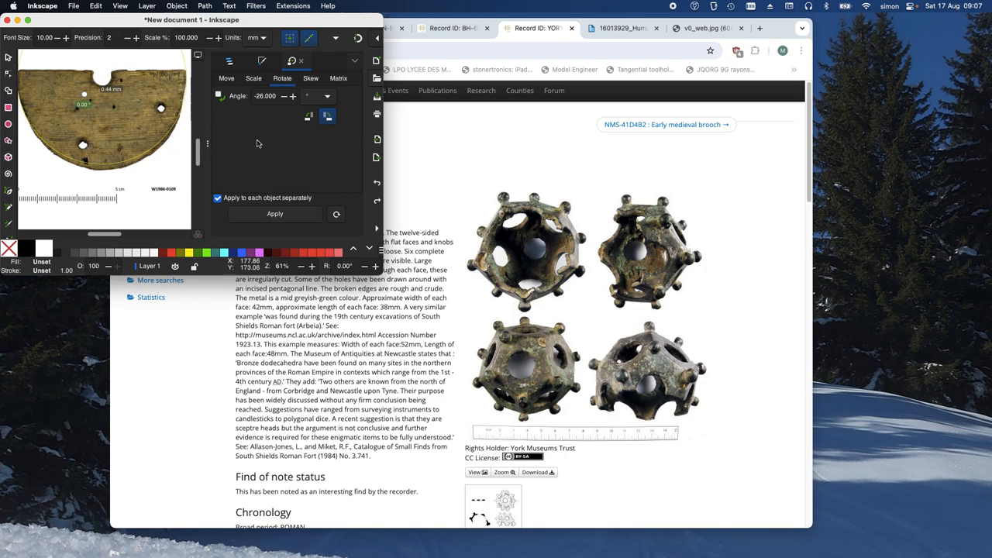
pyautogui.moveTo(266, 152)
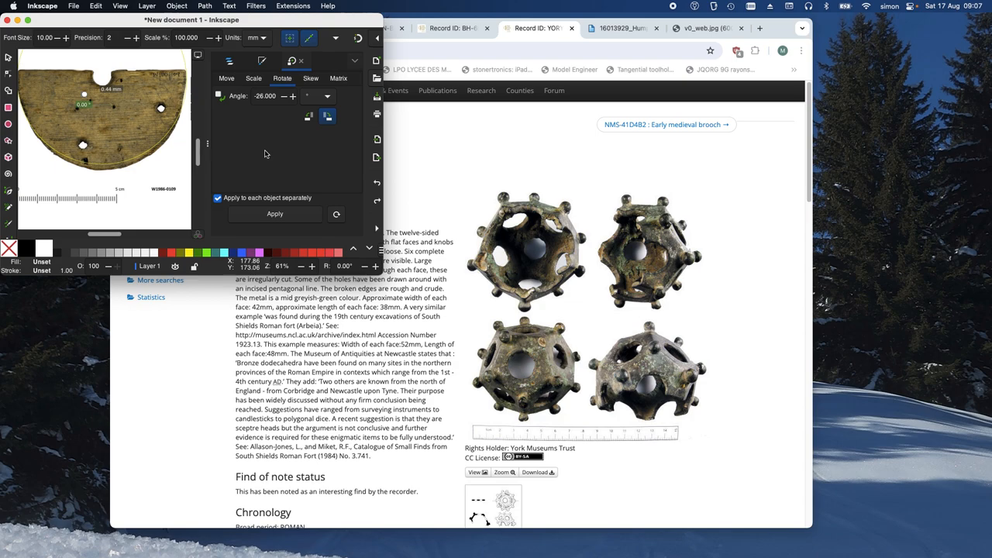